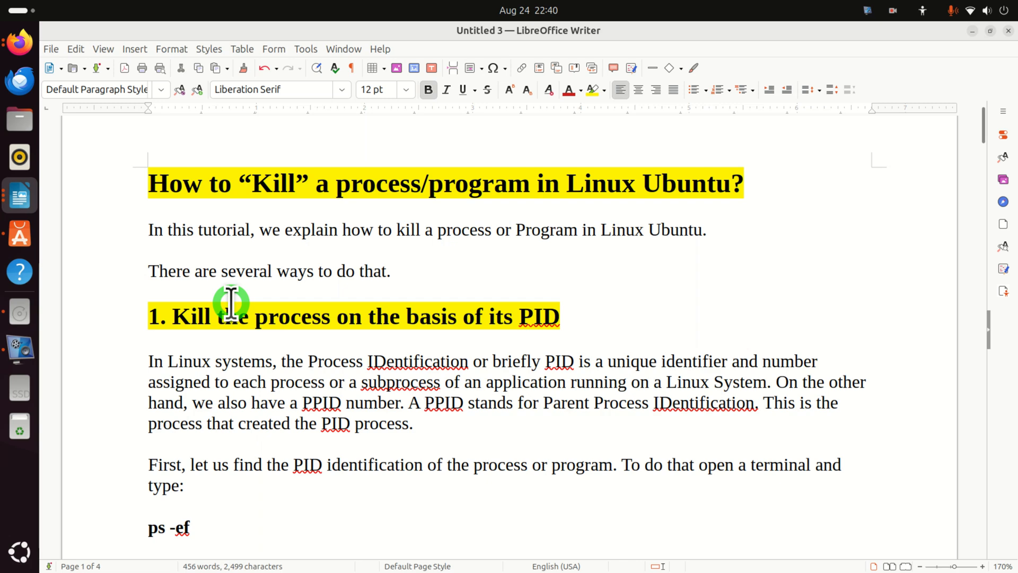
# Launch gedit, move its window aside, and open the Videos app.
pyautogui.scroll(-3)
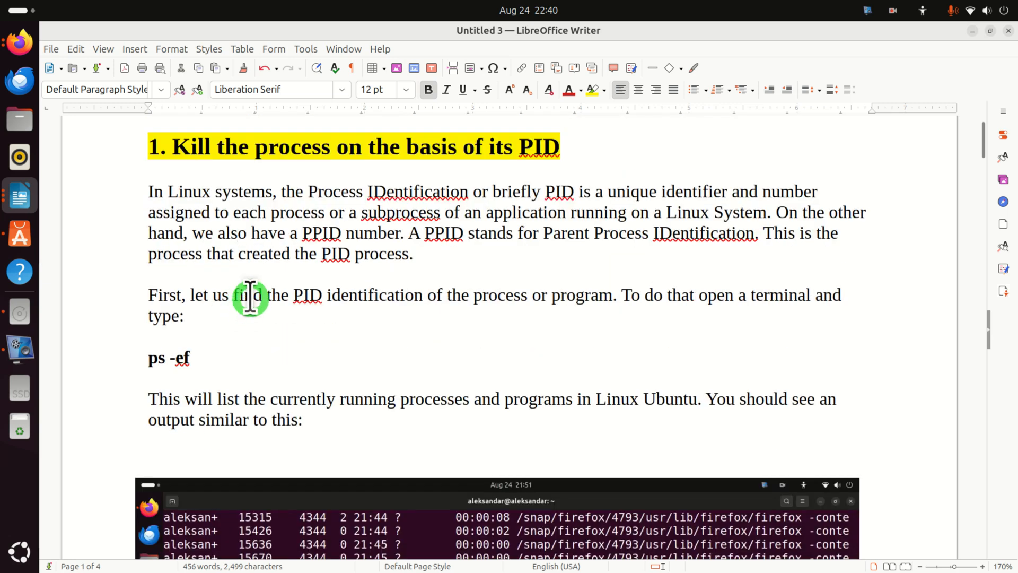
pyautogui.moveTo(249, 213)
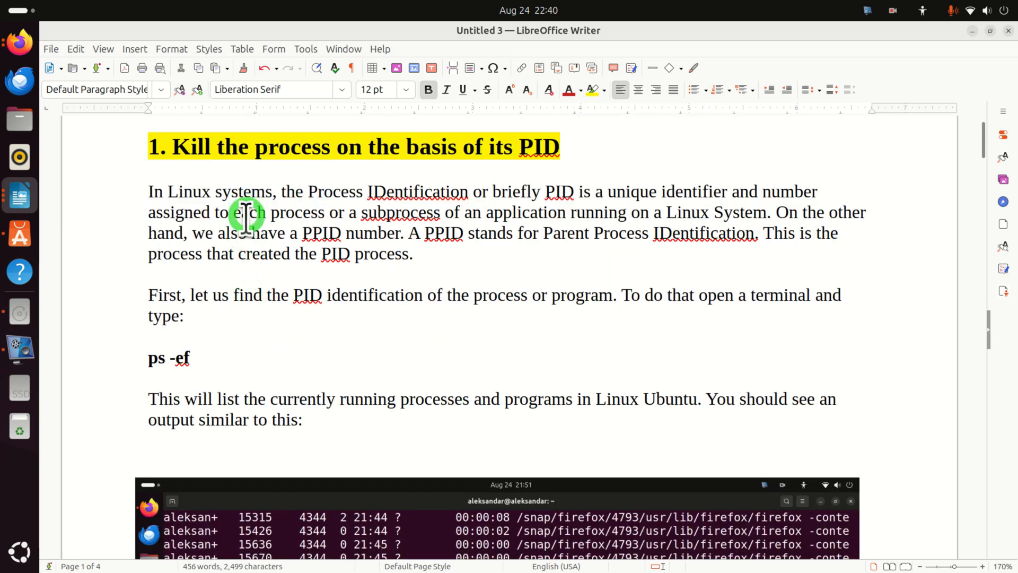
pyautogui.moveTo(259, 232)
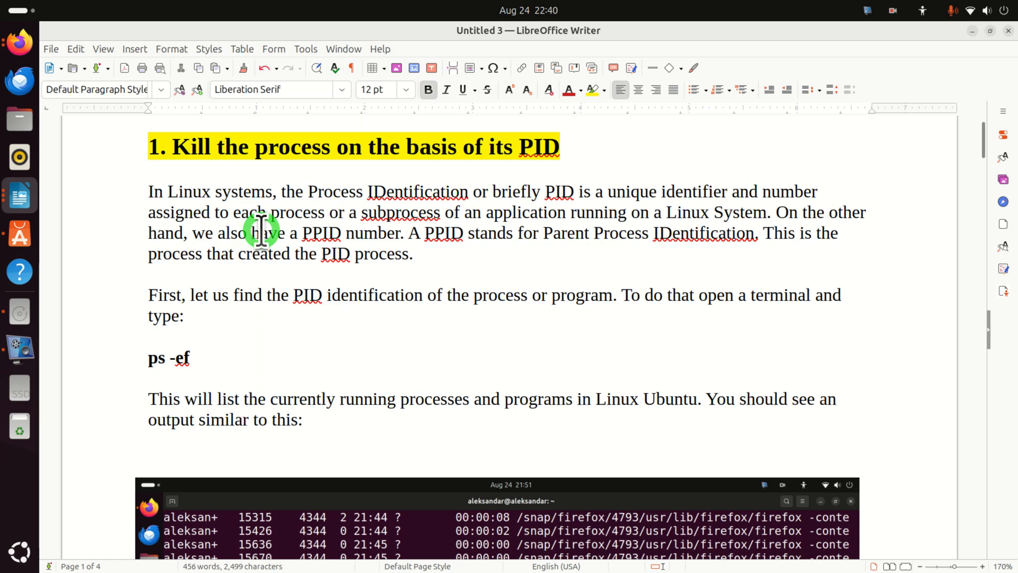
pyautogui.moveTo(283, 191)
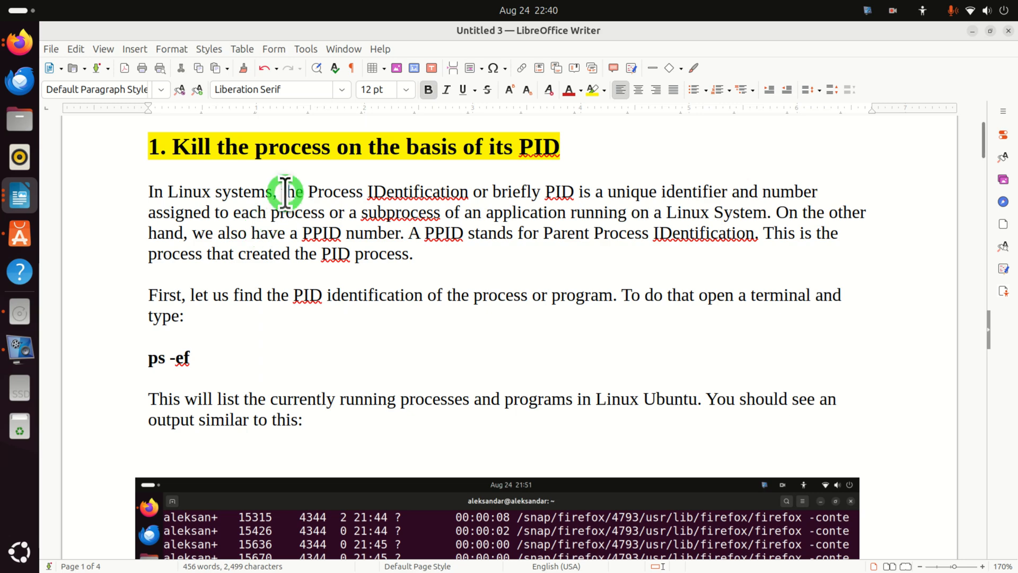
pyautogui.moveTo(352, 209)
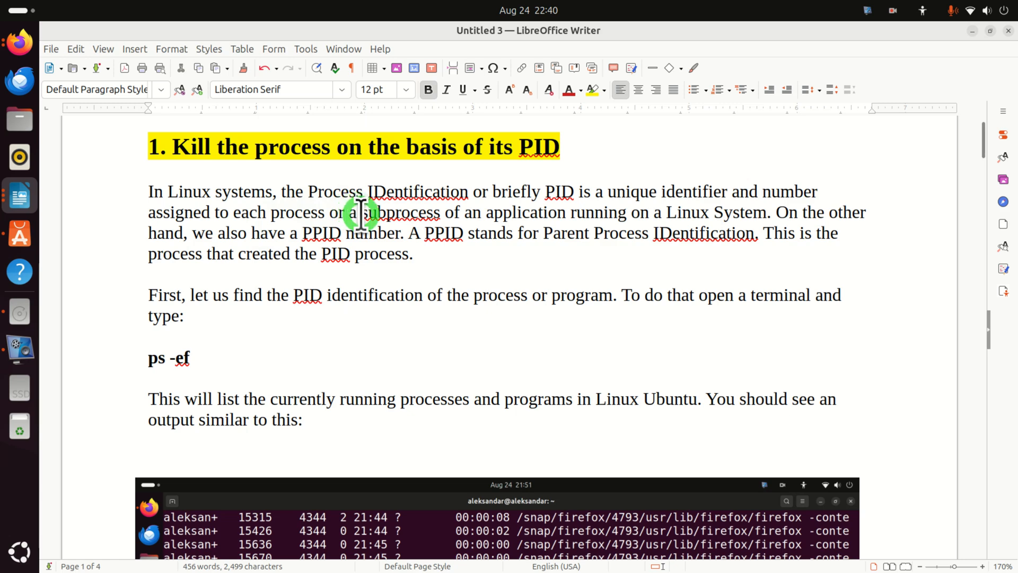
pyautogui.moveTo(213, 213)
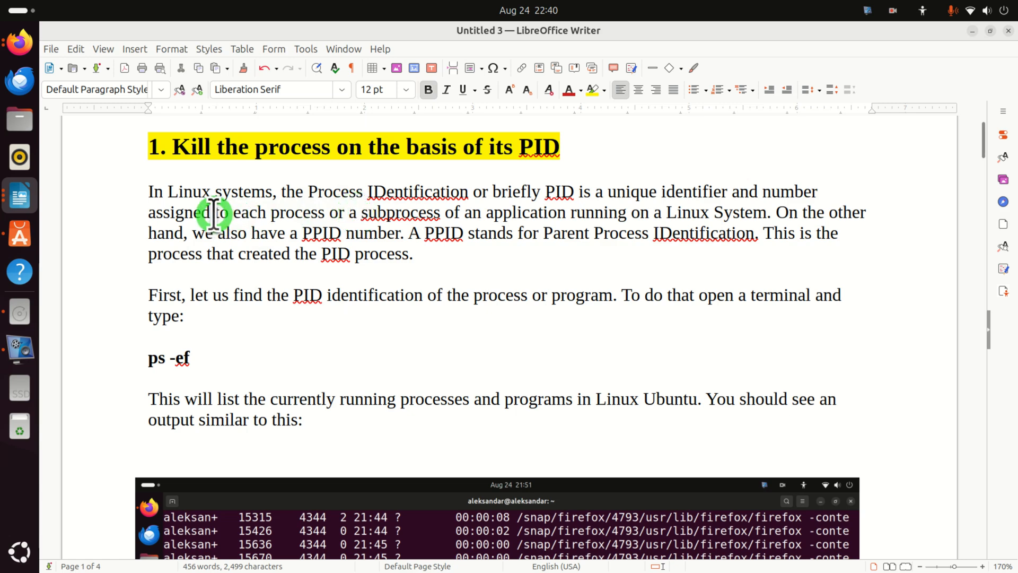
pyautogui.moveTo(333, 222)
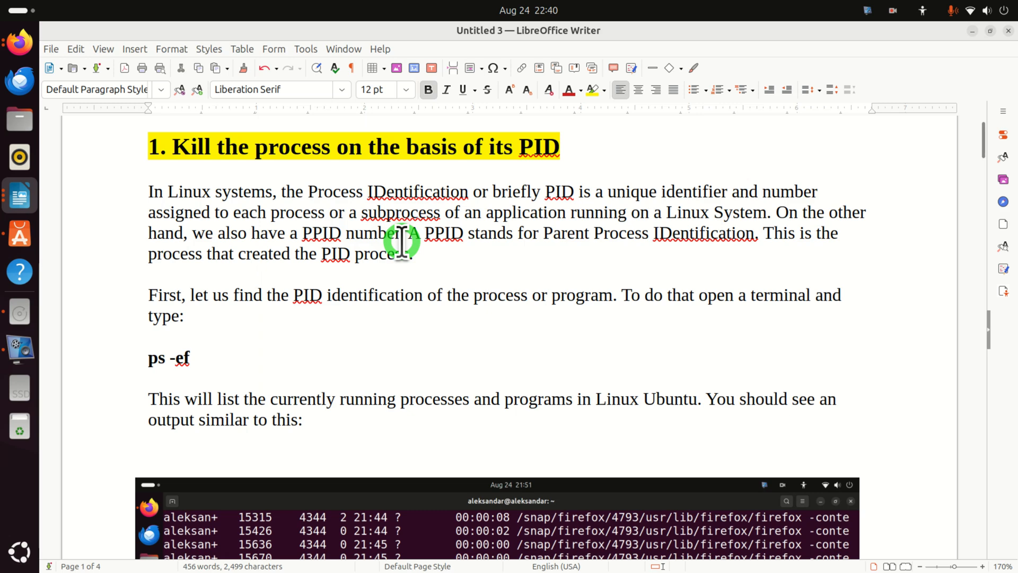
pyautogui.moveTo(345, 268)
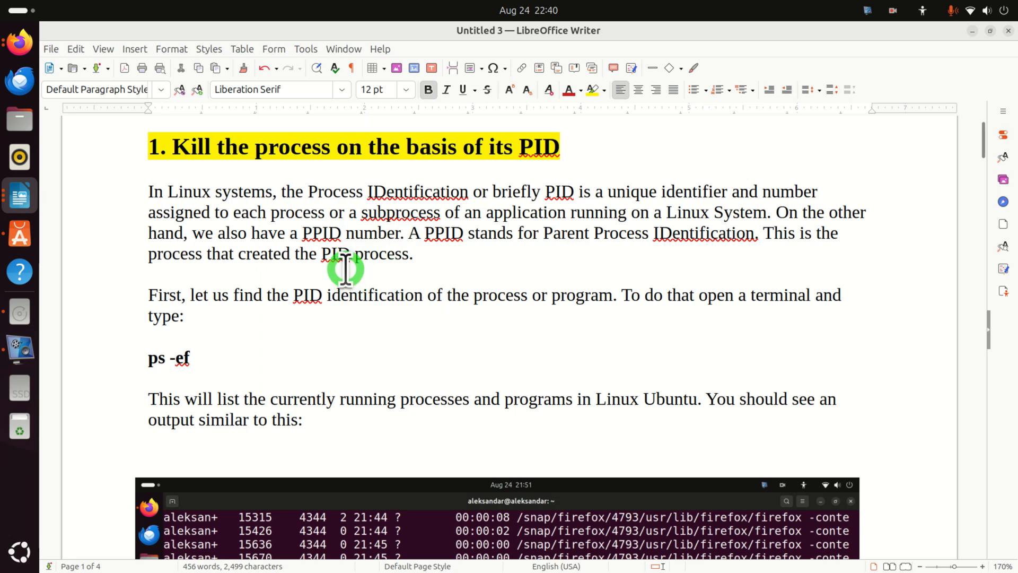
pyautogui.moveTo(413, 237)
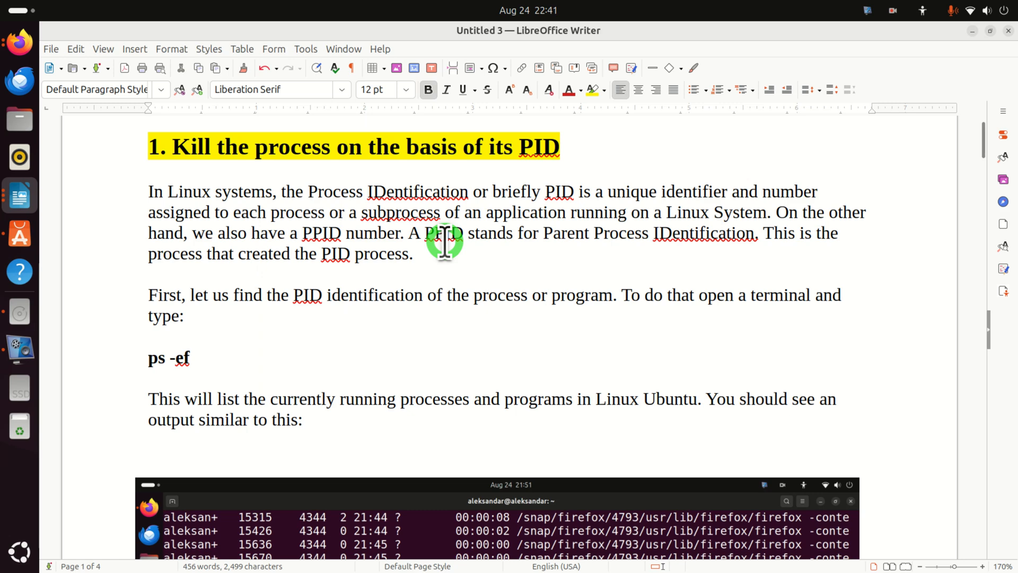
pyautogui.click(19, 552)
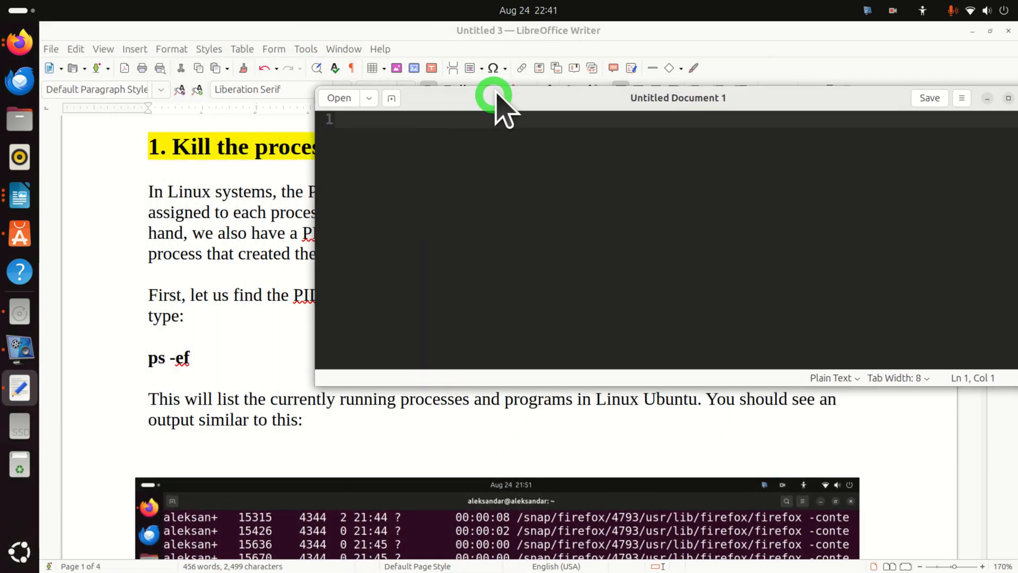
pyautogui.moveTo(493, 97); pyautogui.dragTo(616, 71)
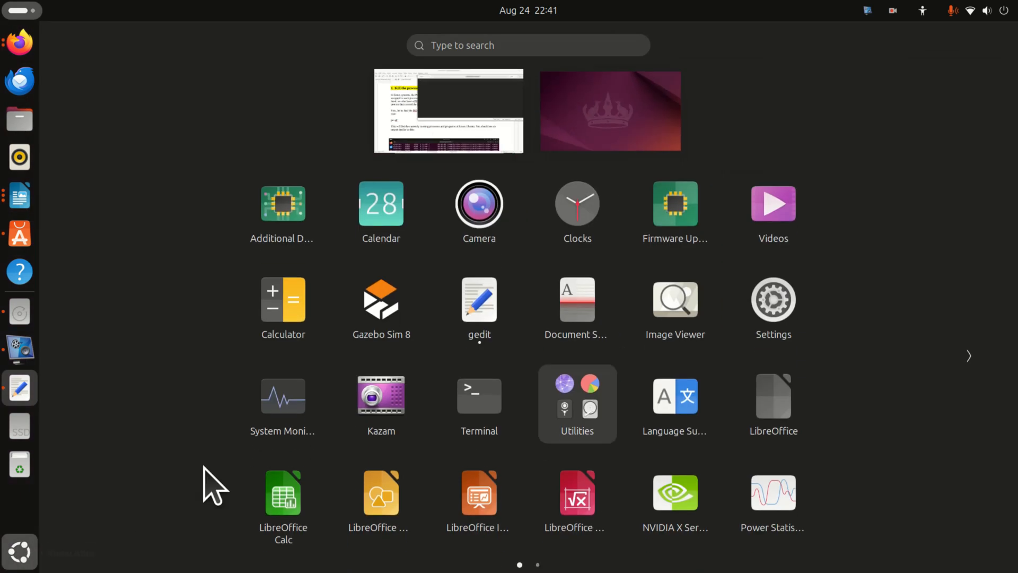
pyautogui.moveTo(445, 425)
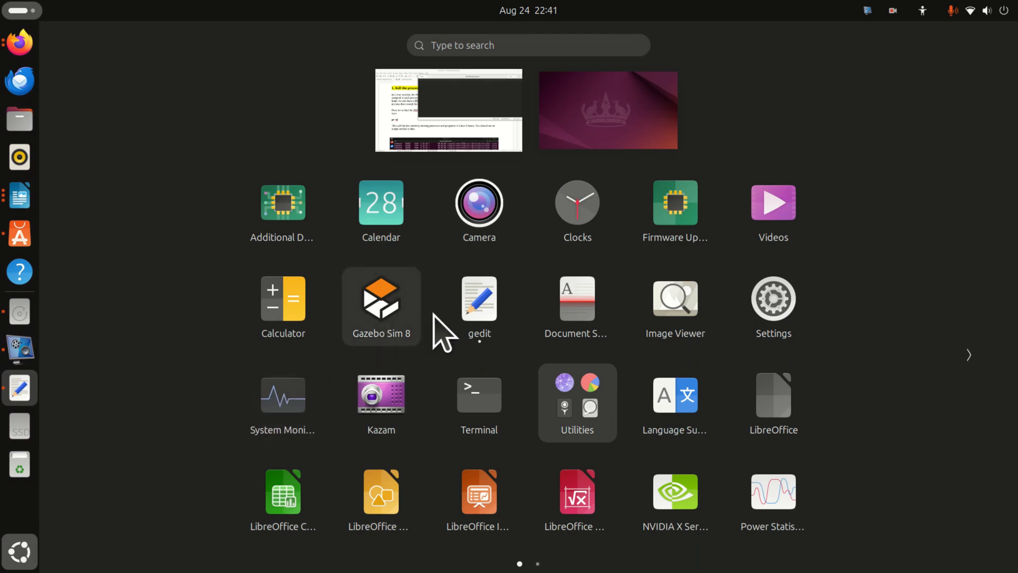
pyautogui.moveTo(576, 306)
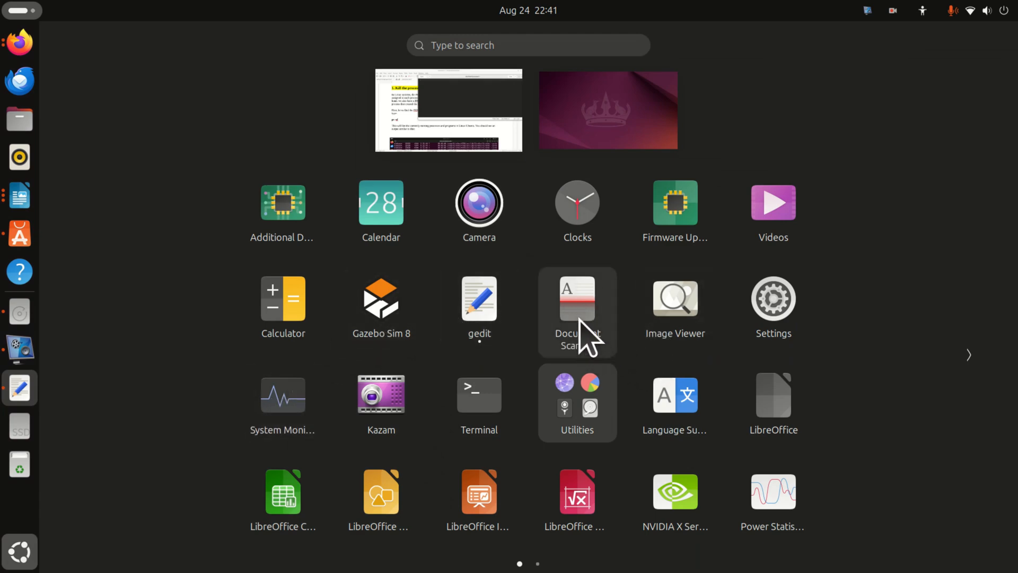
pyautogui.moveTo(848, 312)
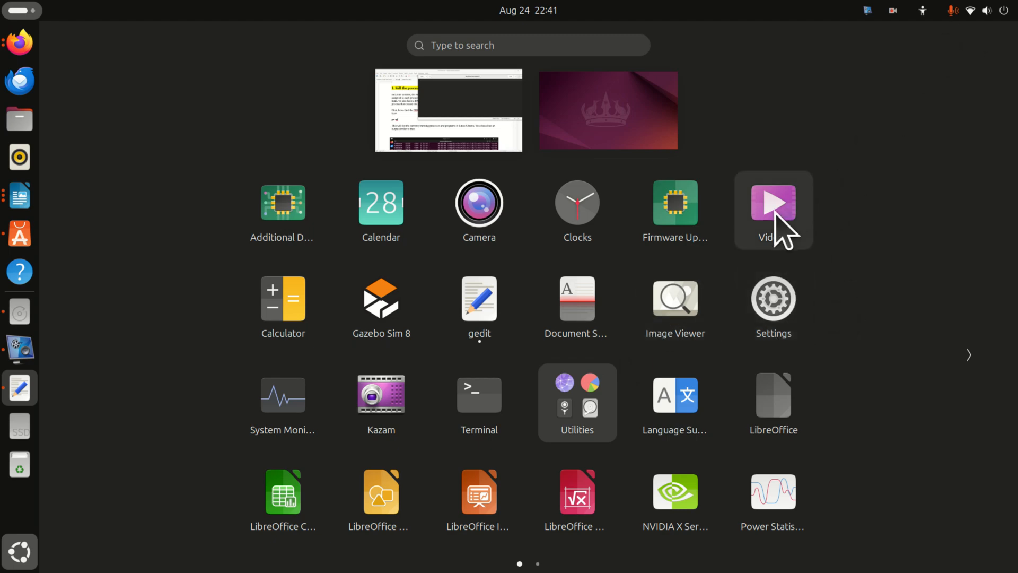
pyautogui.click(772, 202)
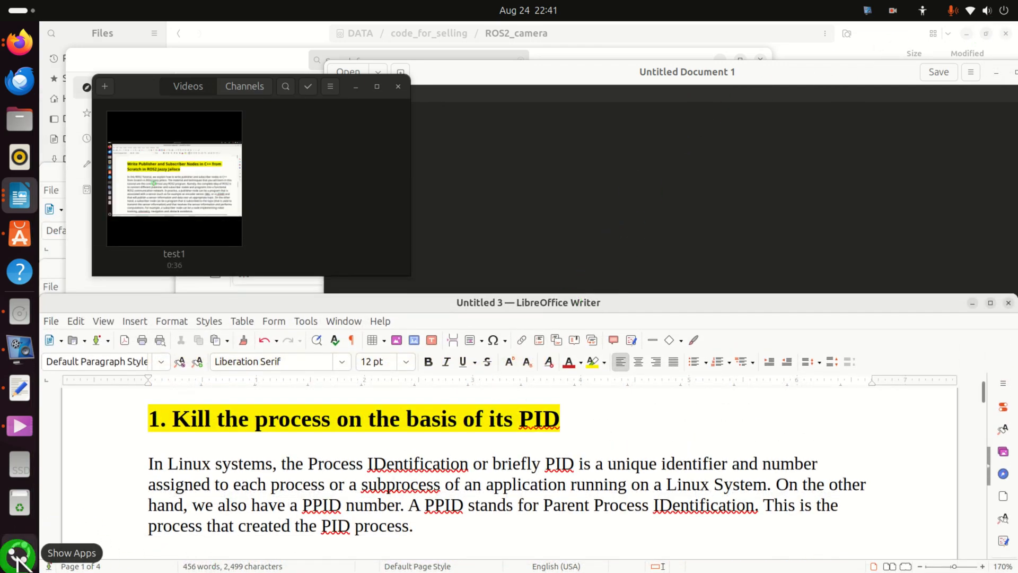
# Search Activities for 'ter' and launch Terminal from the results.
pyautogui.write('ter')
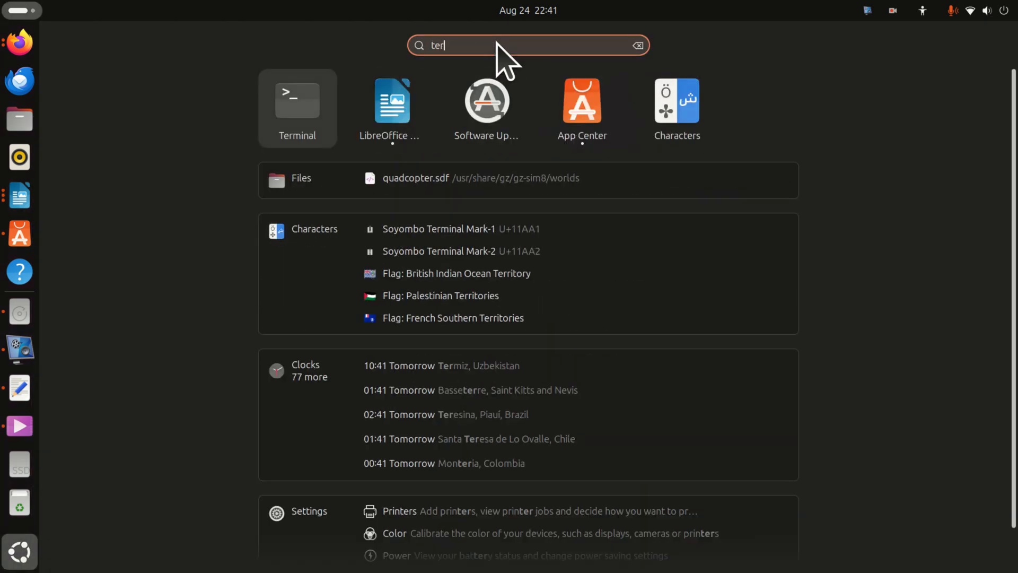
pyautogui.click(297, 101)
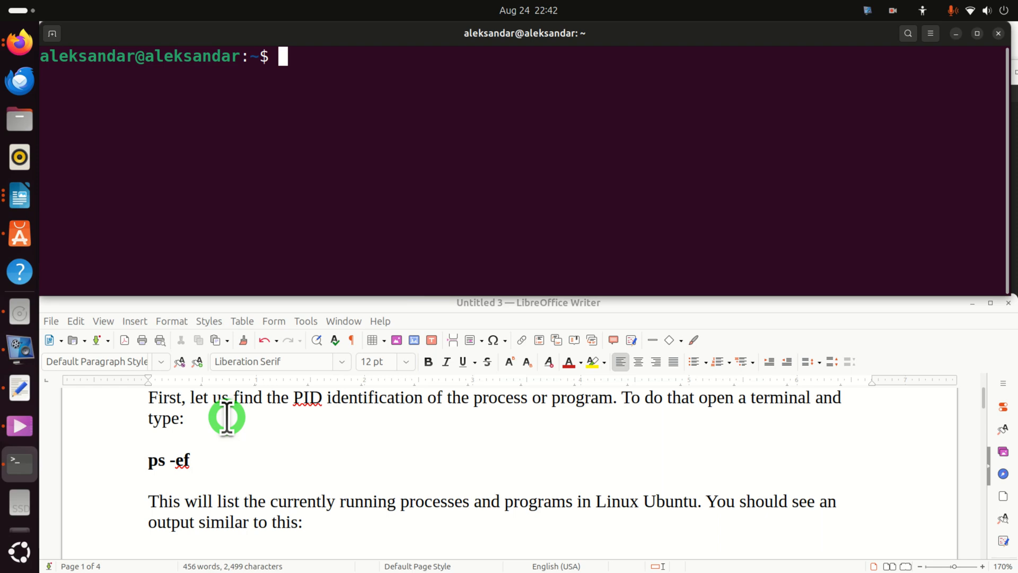
# Copy ps -ef from the tutorial into the terminal and scroll through the process list.
pyautogui.doubleClick(159, 460)
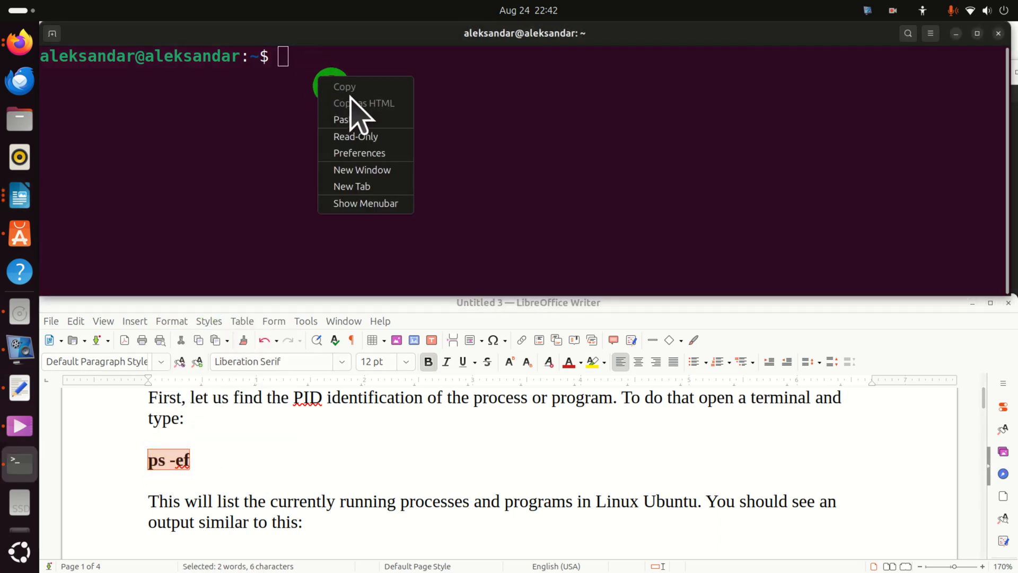
pyautogui.click(342, 119)
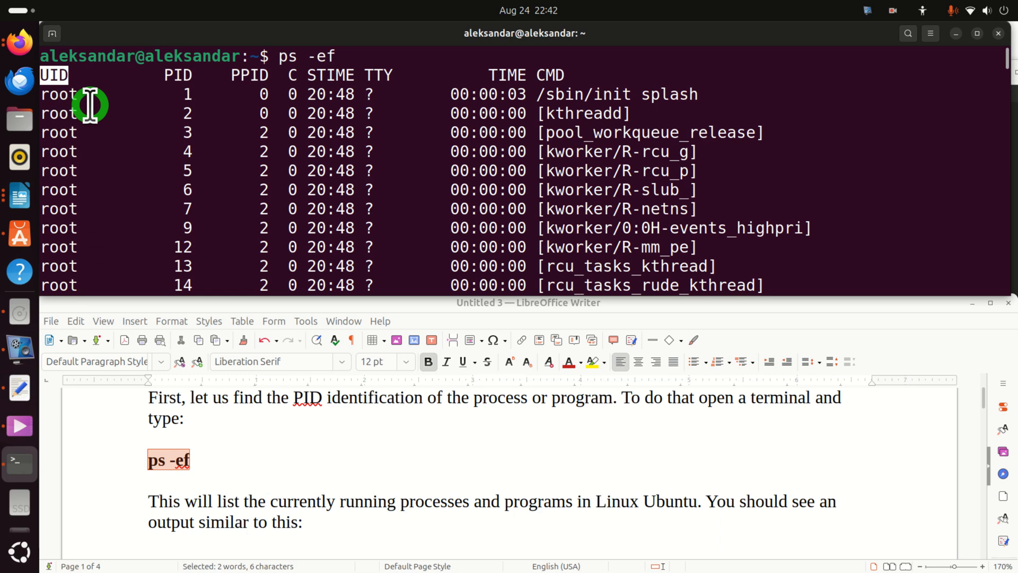
pyautogui.moveTo(90, 213)
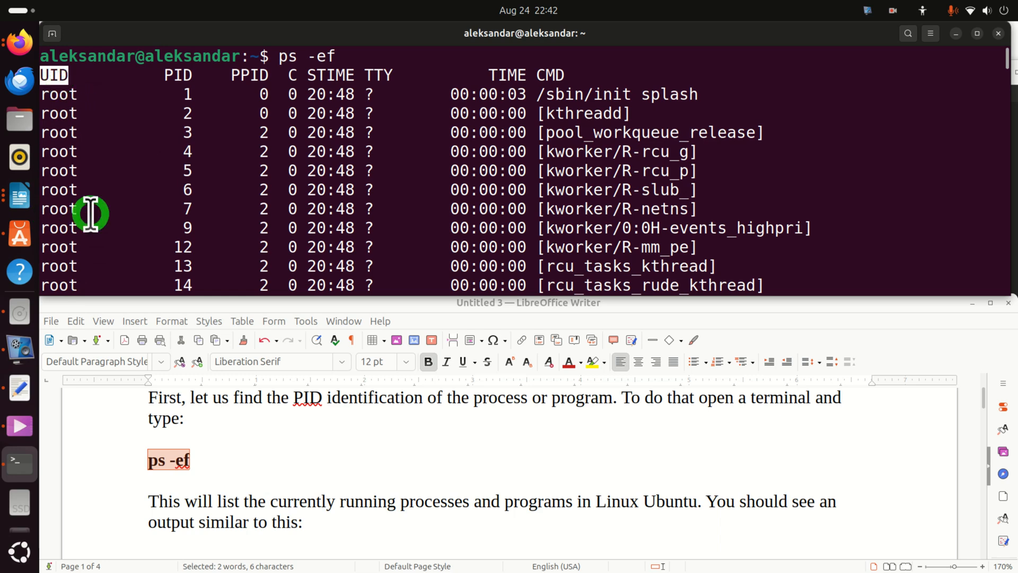
pyautogui.moveTo(64, 190)
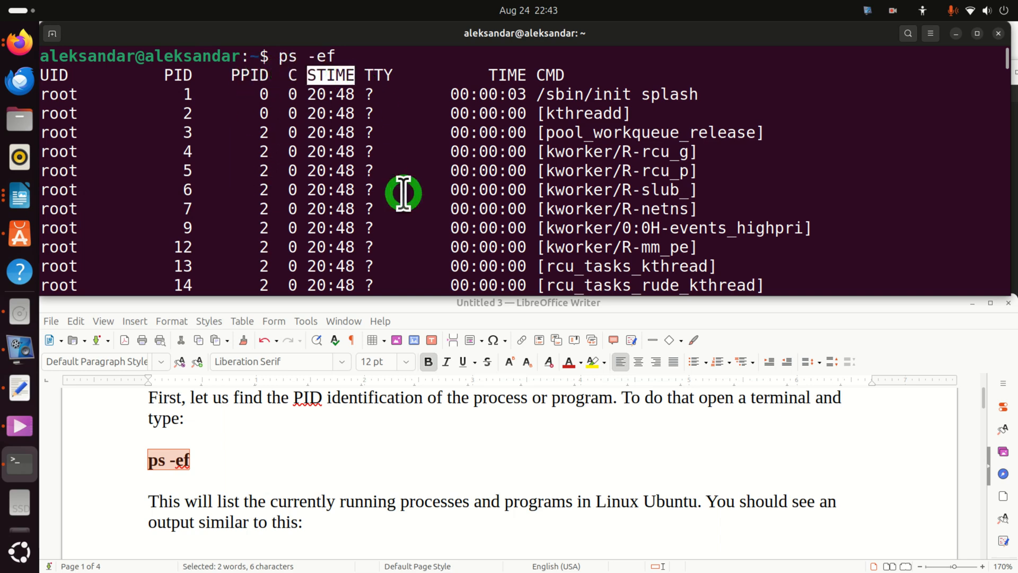
pyautogui.moveTo(549, 78)
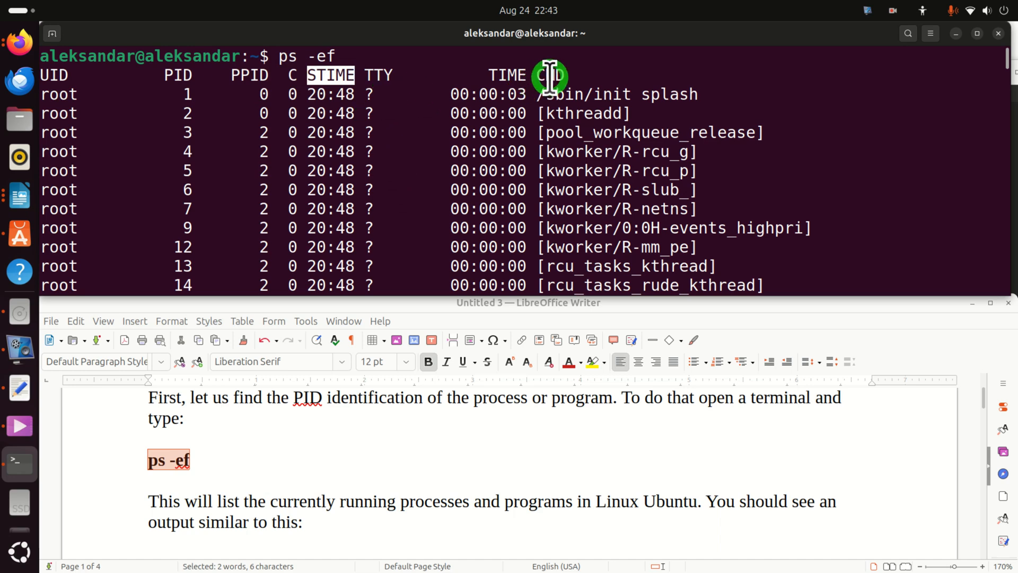
pyautogui.scroll(-3)
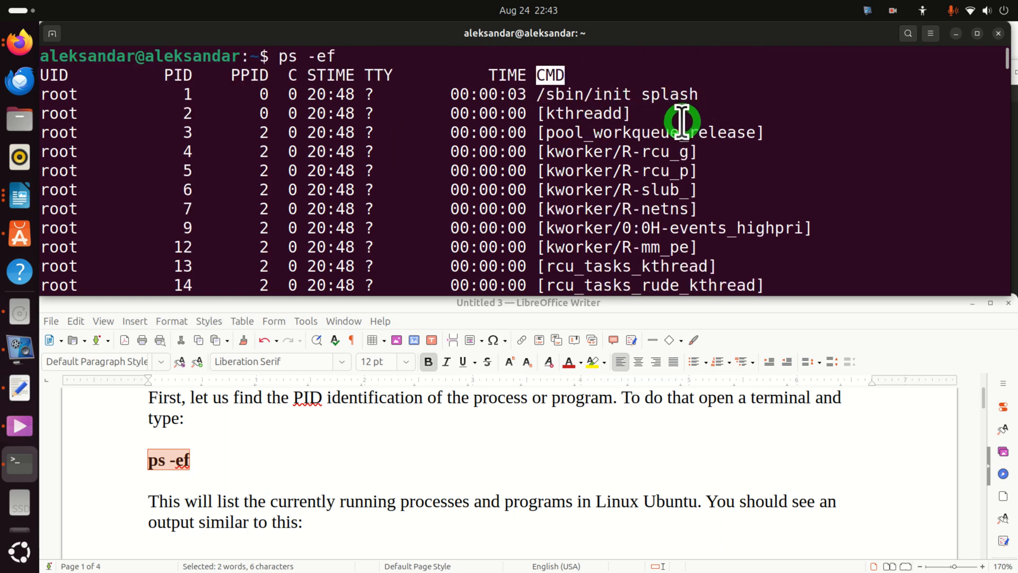
pyautogui.moveTo(596, 105)
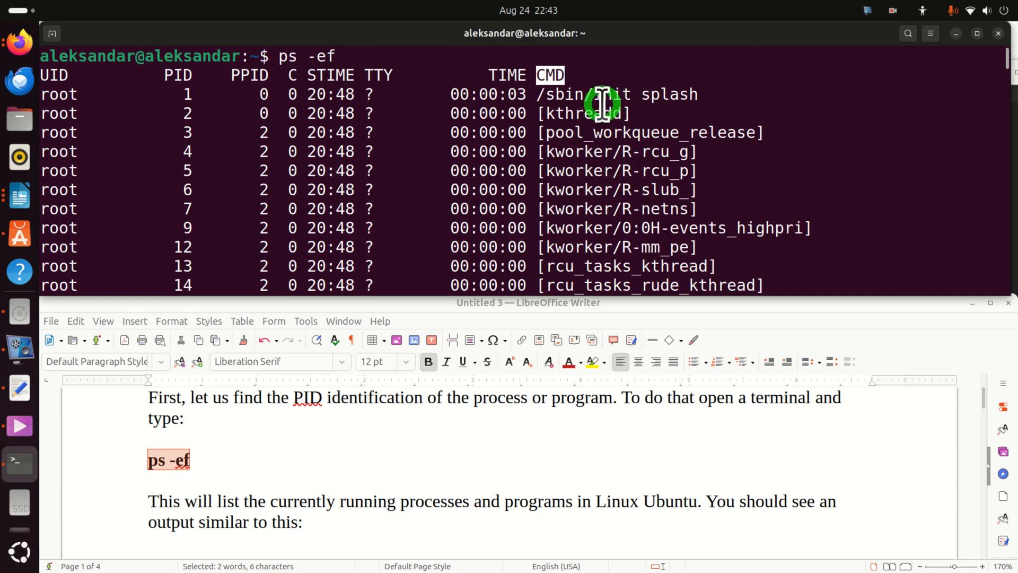
pyautogui.scroll(-3)
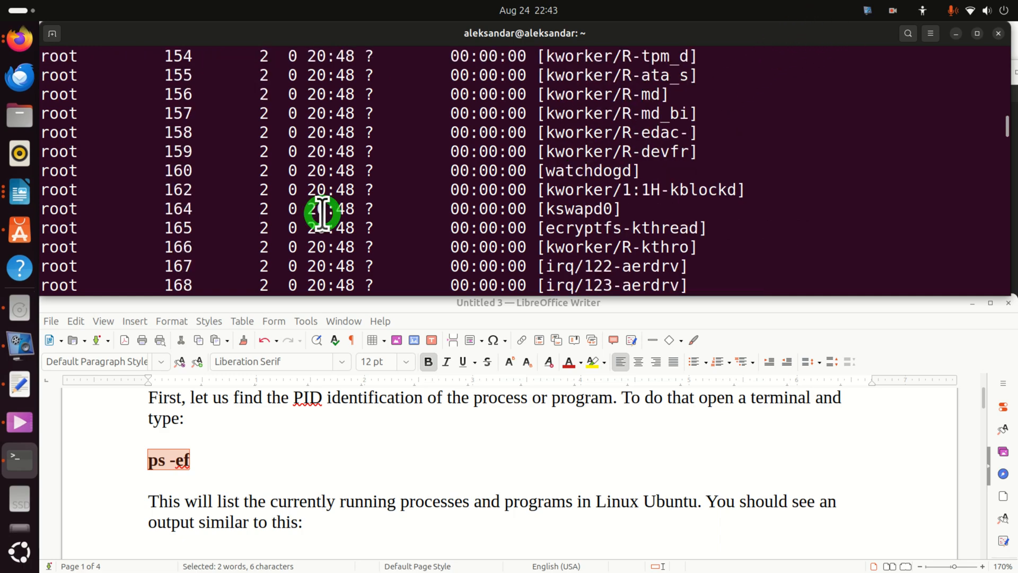
pyautogui.scroll(-3)
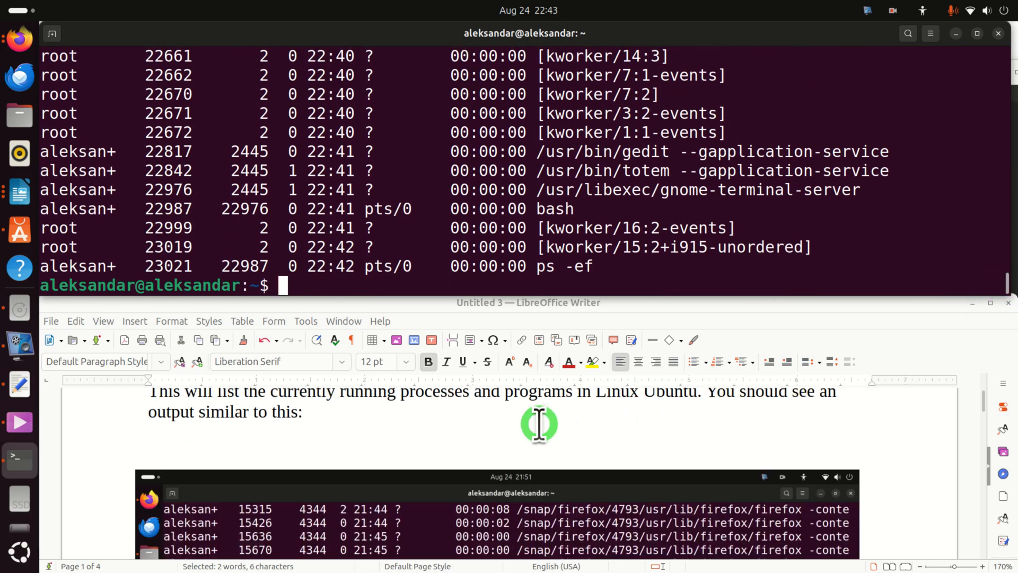
# Filter processes with ps -ef | grep gedit, then launch gedit from the dock.
pyautogui.scroll(-3)
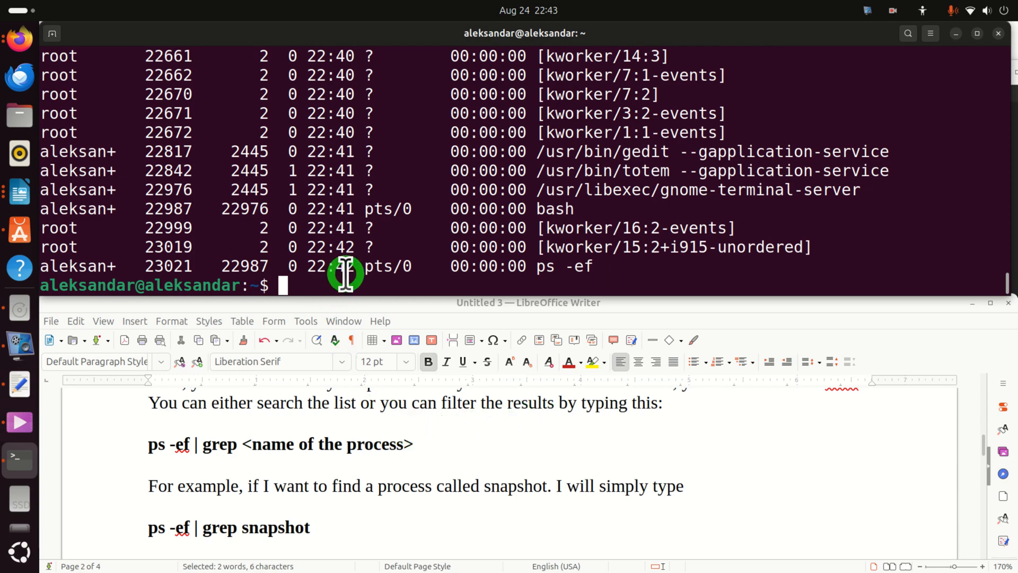
pyautogui.write('ps -')
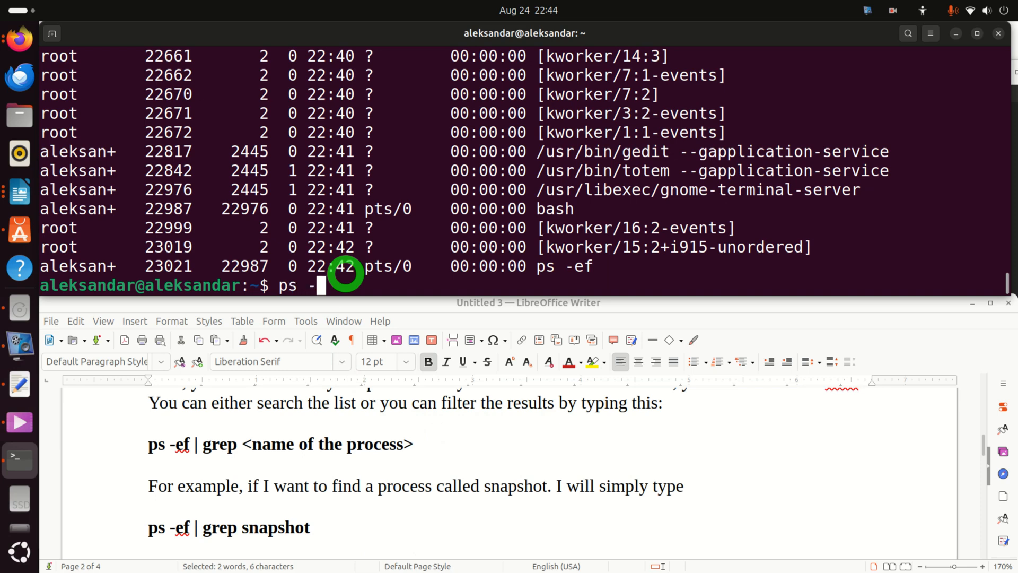
pyautogui.write('ef |')
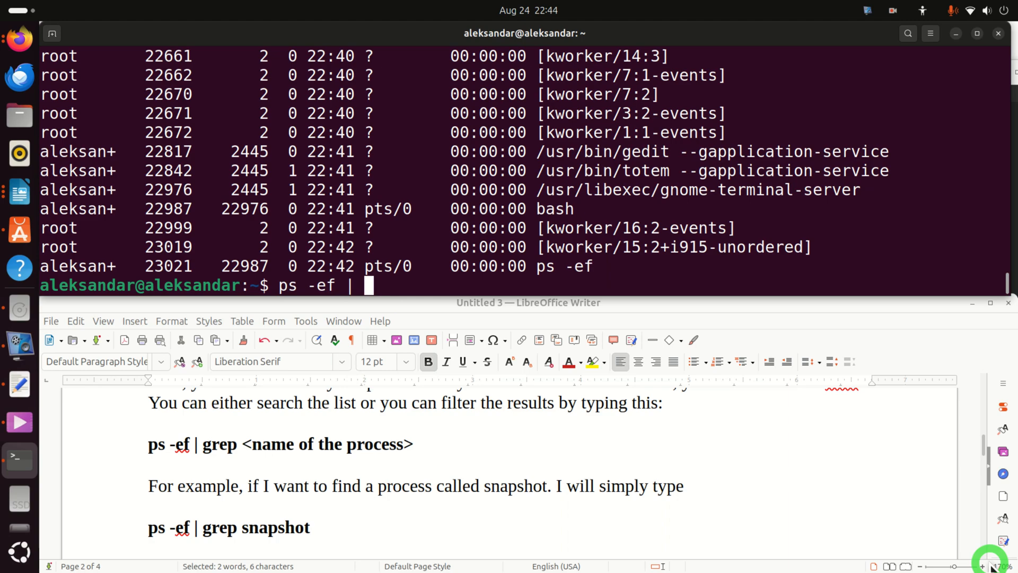
pyautogui.write('grep')
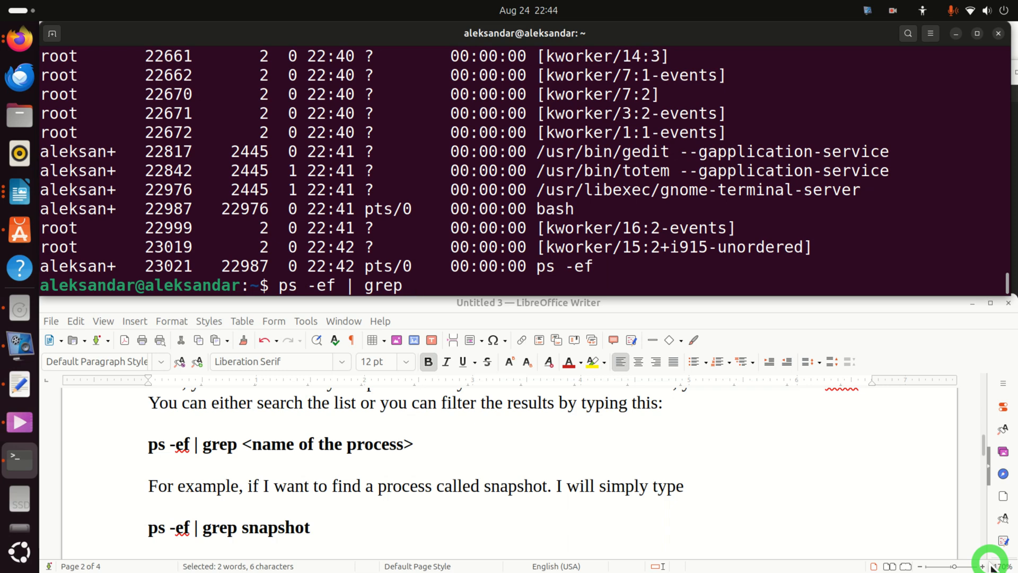
pyautogui.write('gedit')
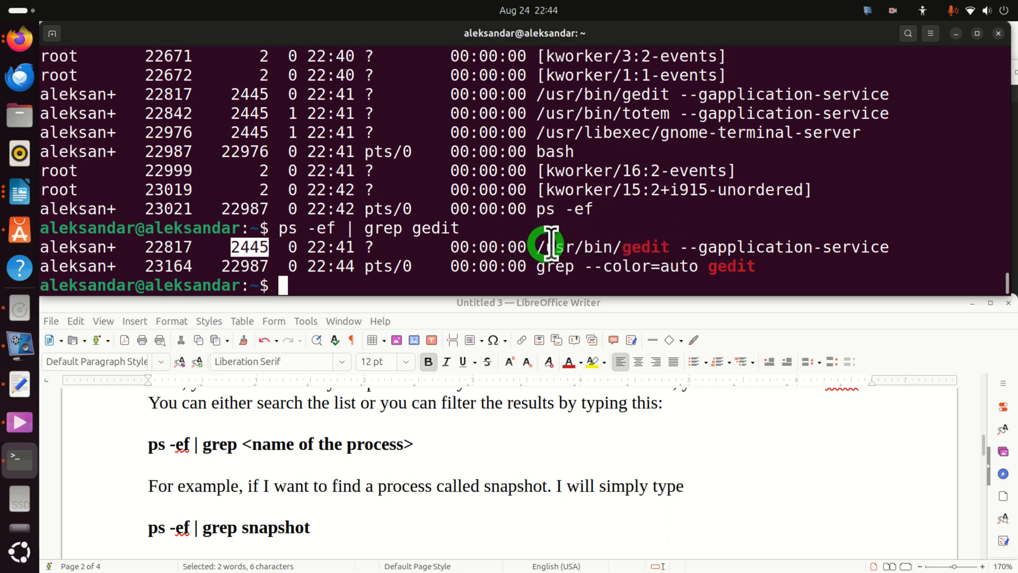
pyautogui.moveTo(627, 254)
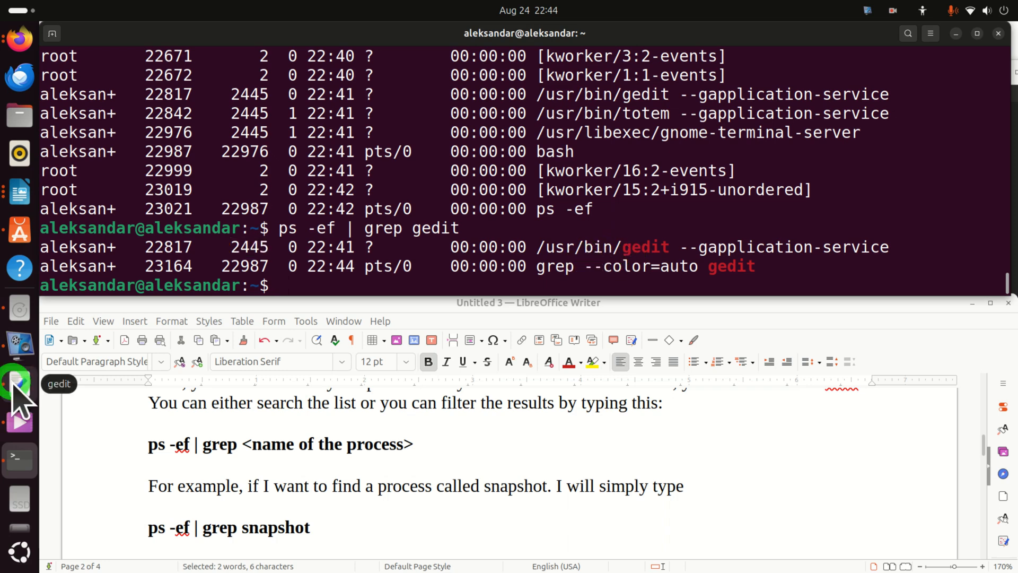
pyautogui.click(19, 383)
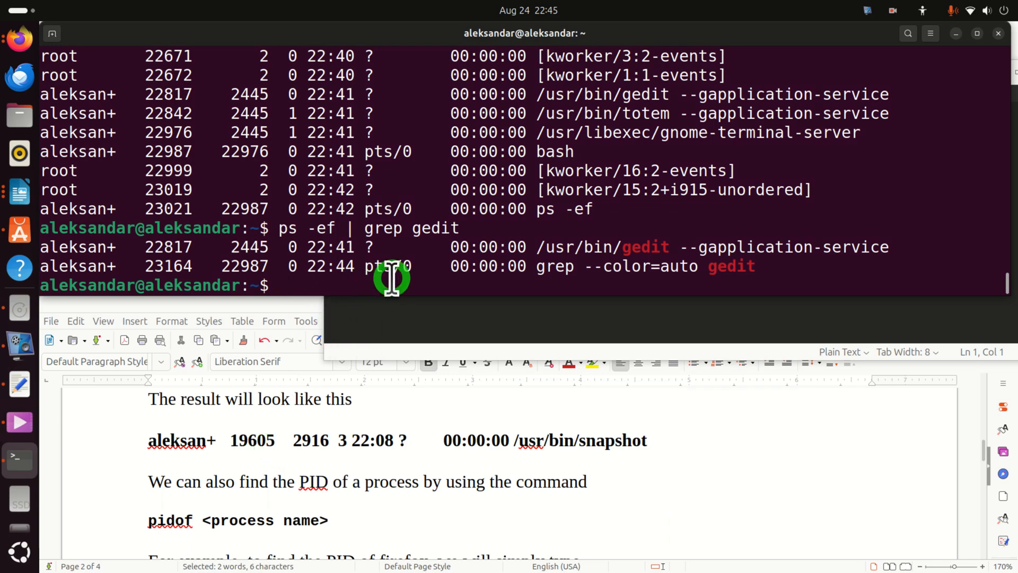
# Run pidof gedit to print gedit's process ID, 22817.
pyautogui.write('piod')
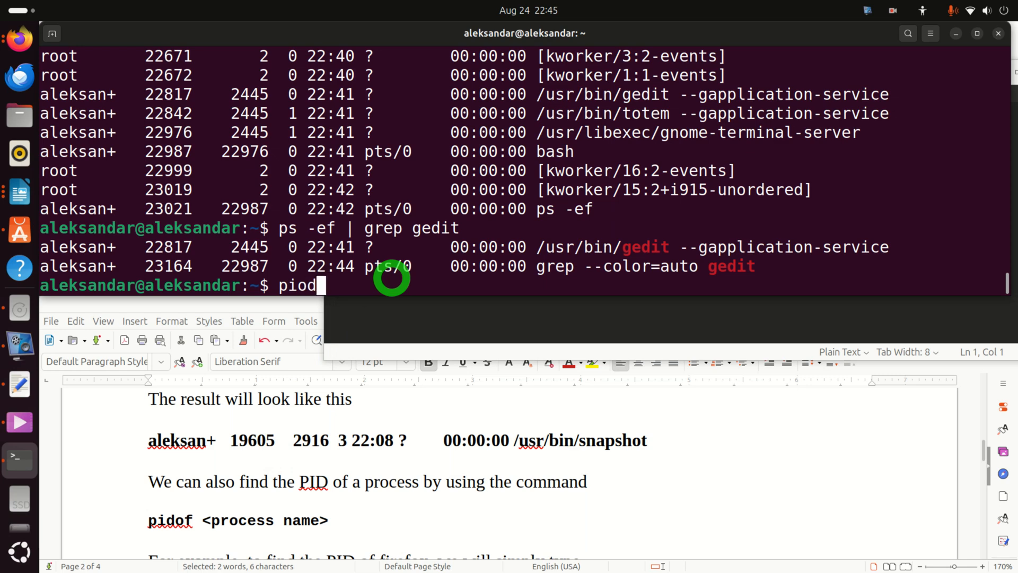
pyautogui.write('of')
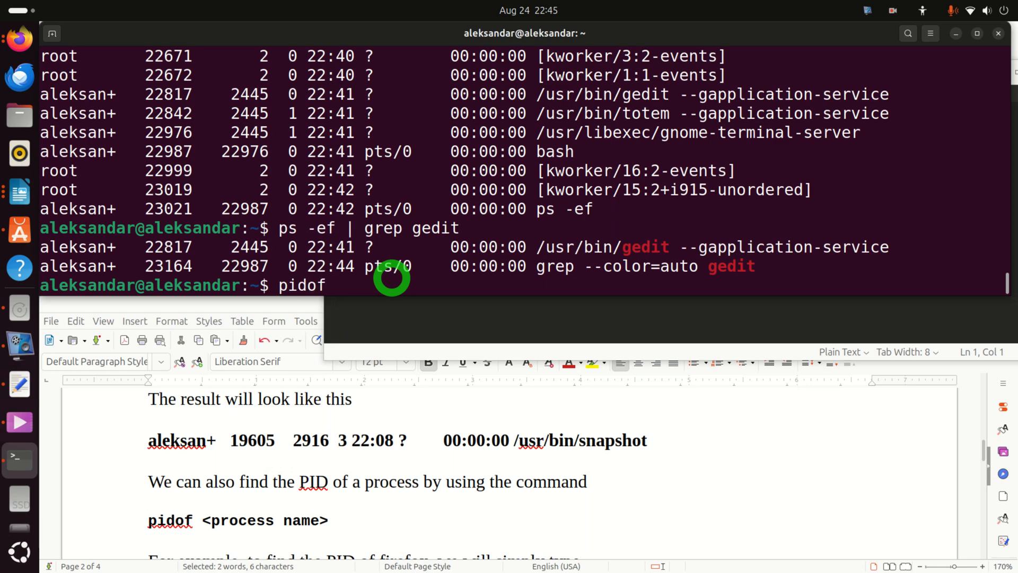
pyautogui.write('gedit')
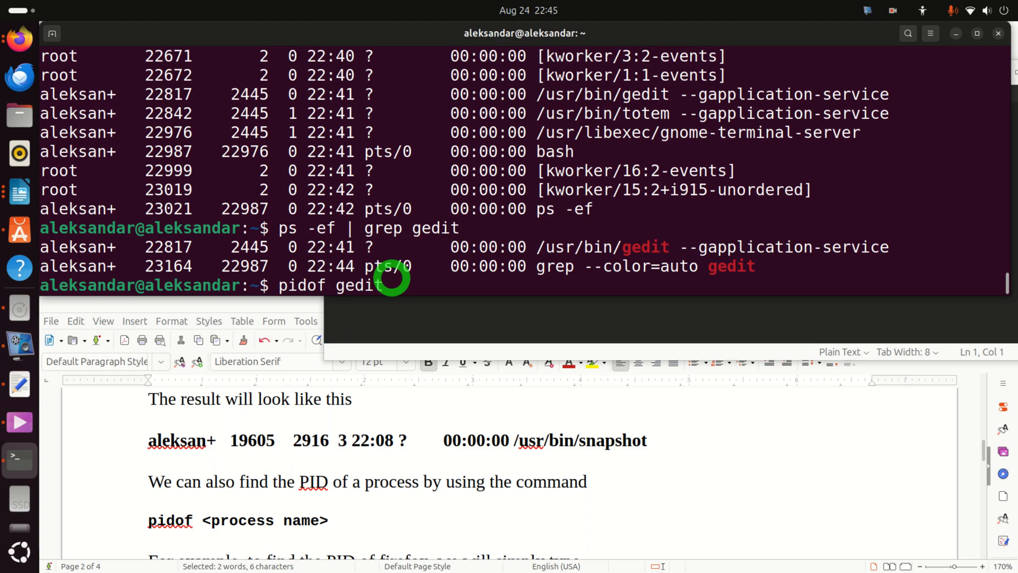
pyautogui.press('Return')
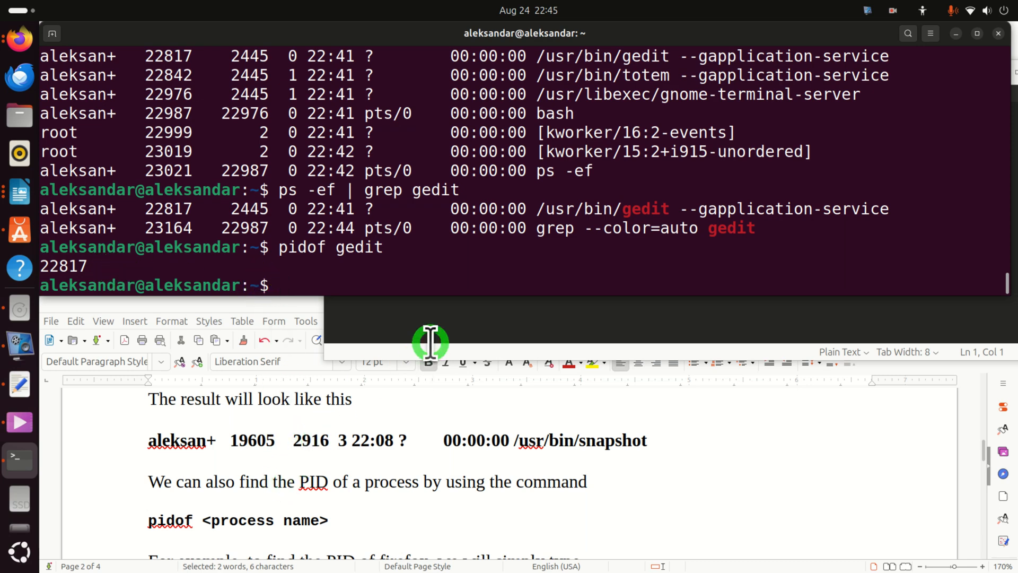
pyautogui.moveTo(286, 454)
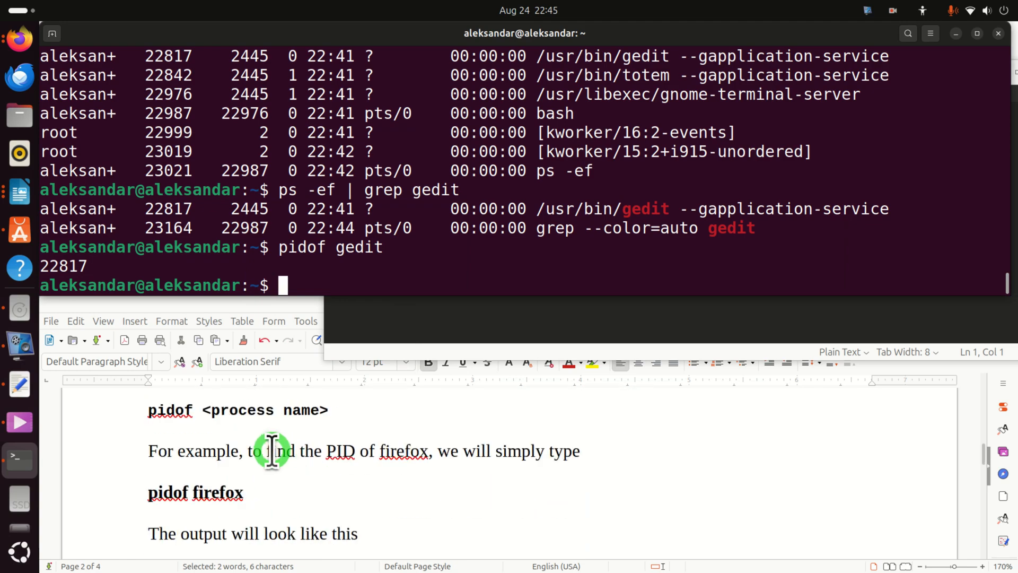
pyautogui.scroll(-3)
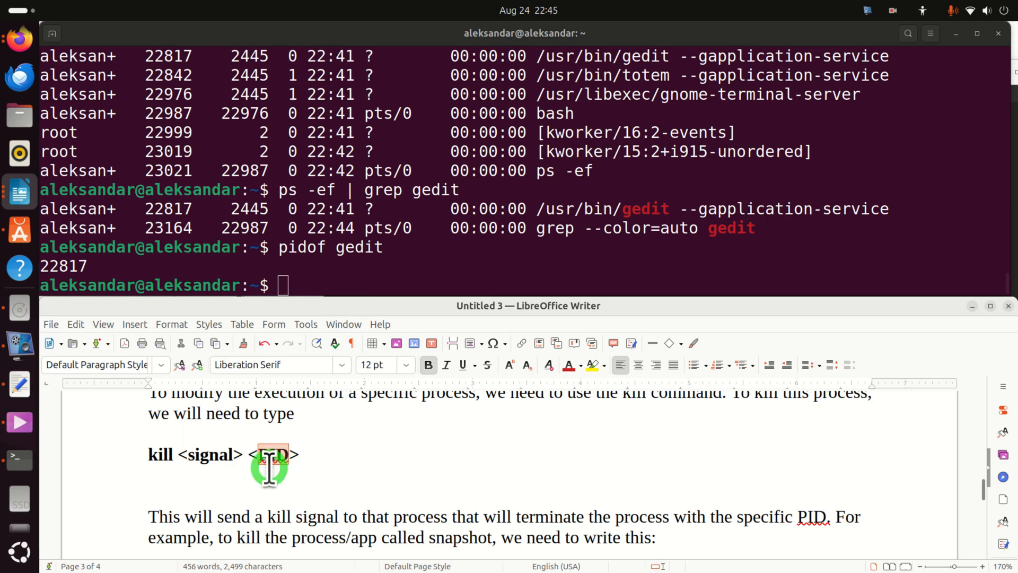
# Force-kill gedit with kill -9 22817, then rerun pidof gedit.
pyautogui.doubleClick(274, 453)
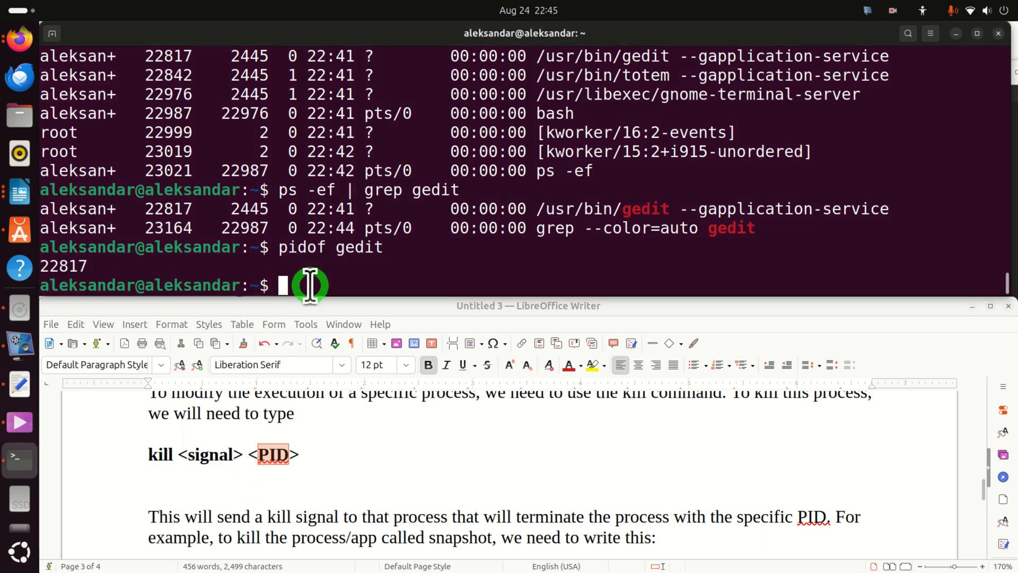
pyautogui.write('kill')
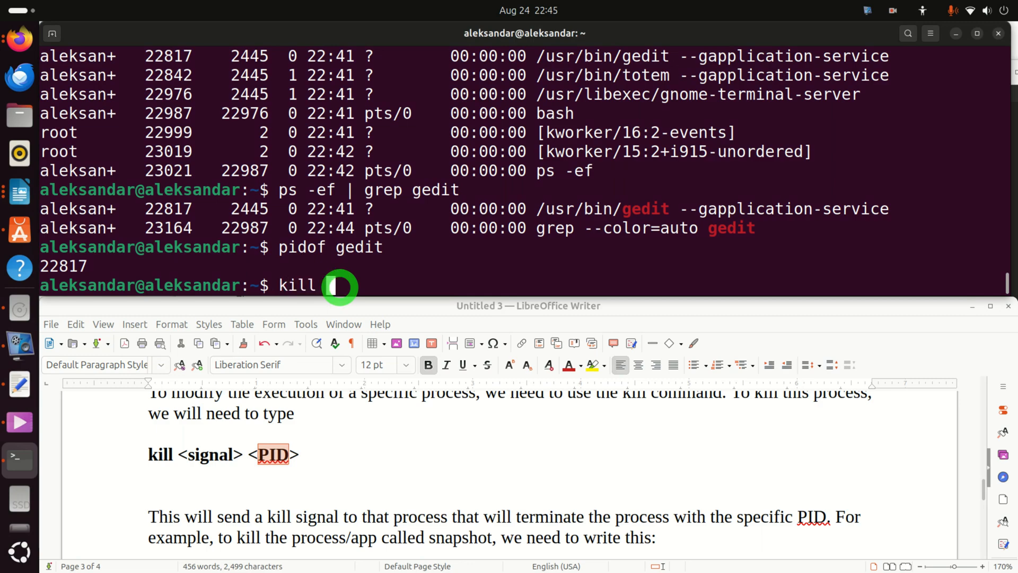
pyautogui.write('-9')
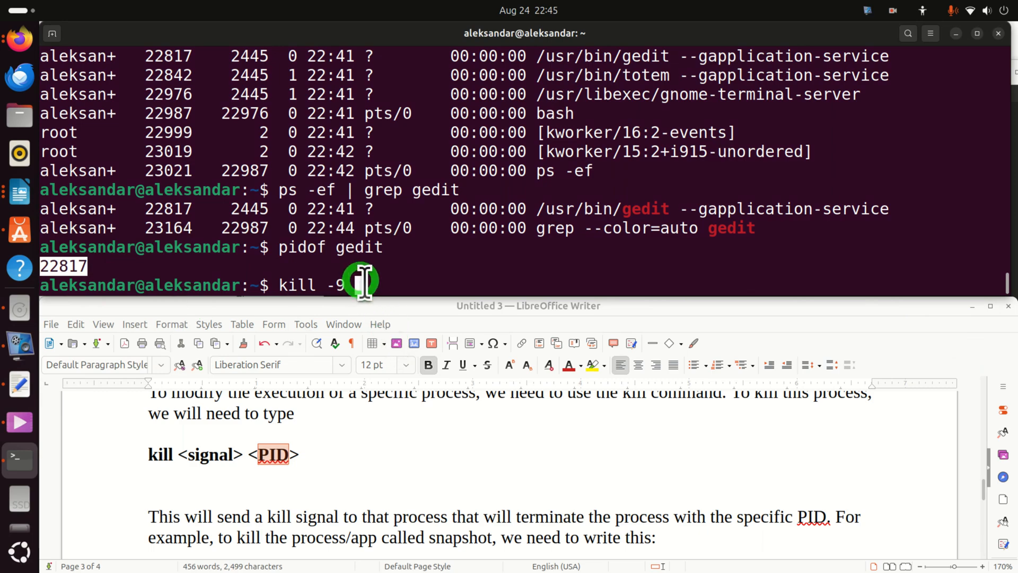
pyautogui.click(20, 383)
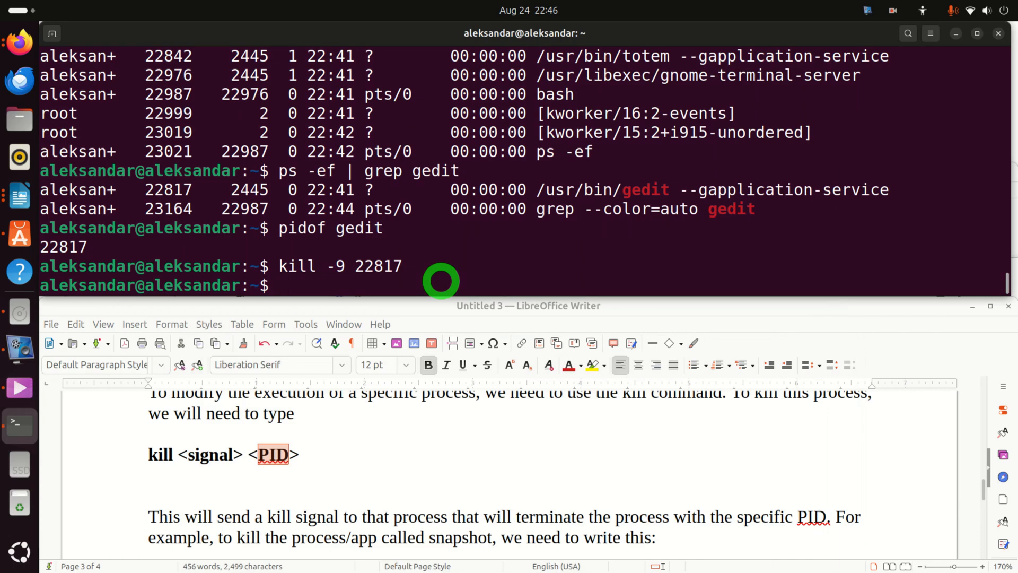
pyautogui.write('pidof gedit')
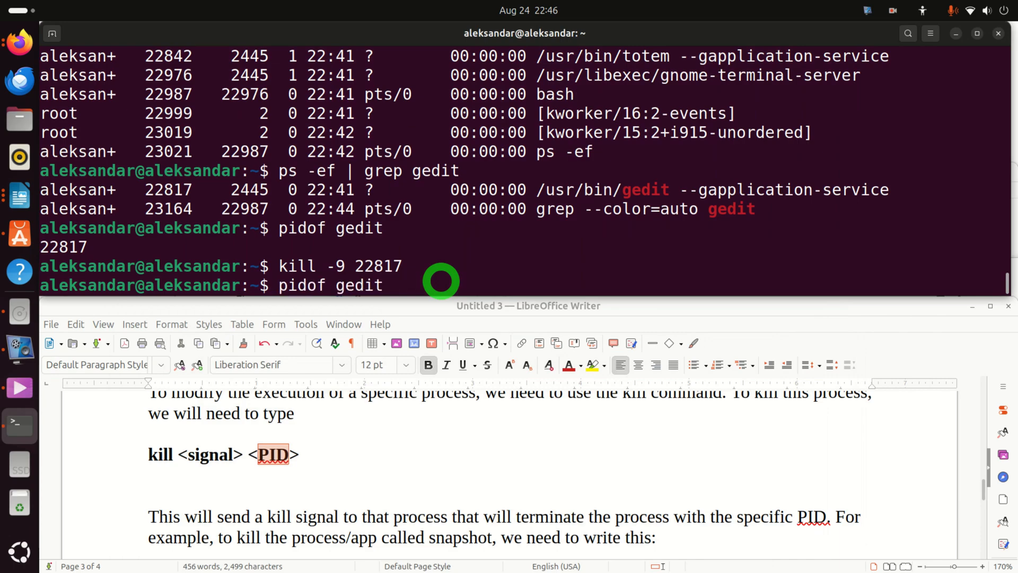
pyautogui.press('Return')
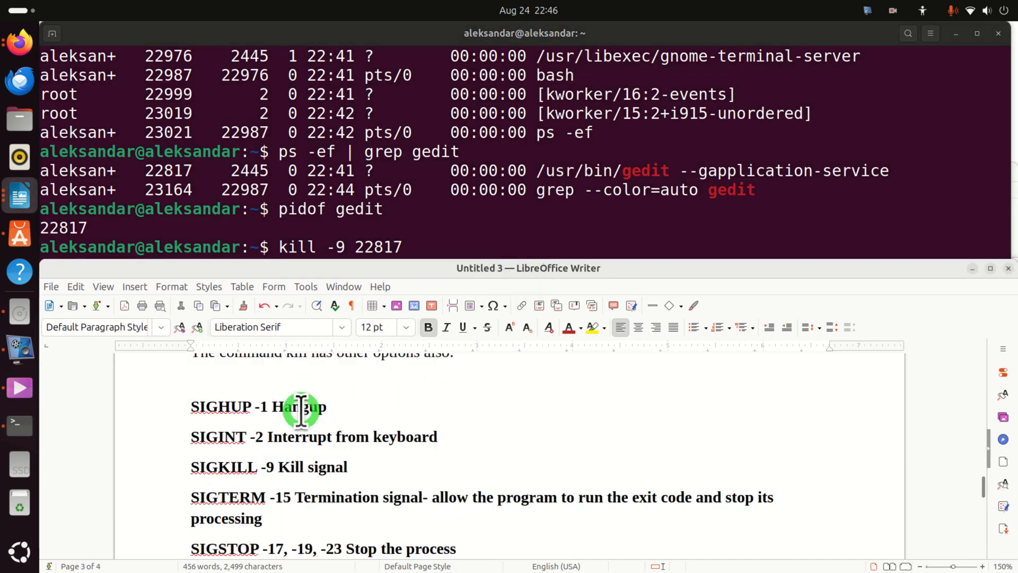
pyautogui.moveTo(288, 445)
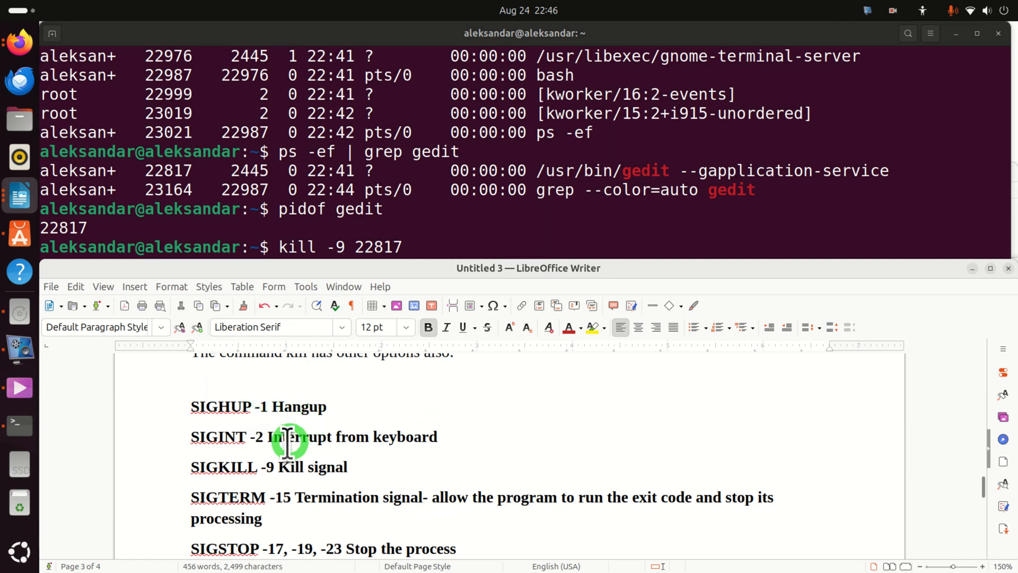
pyautogui.moveTo(410, 449)
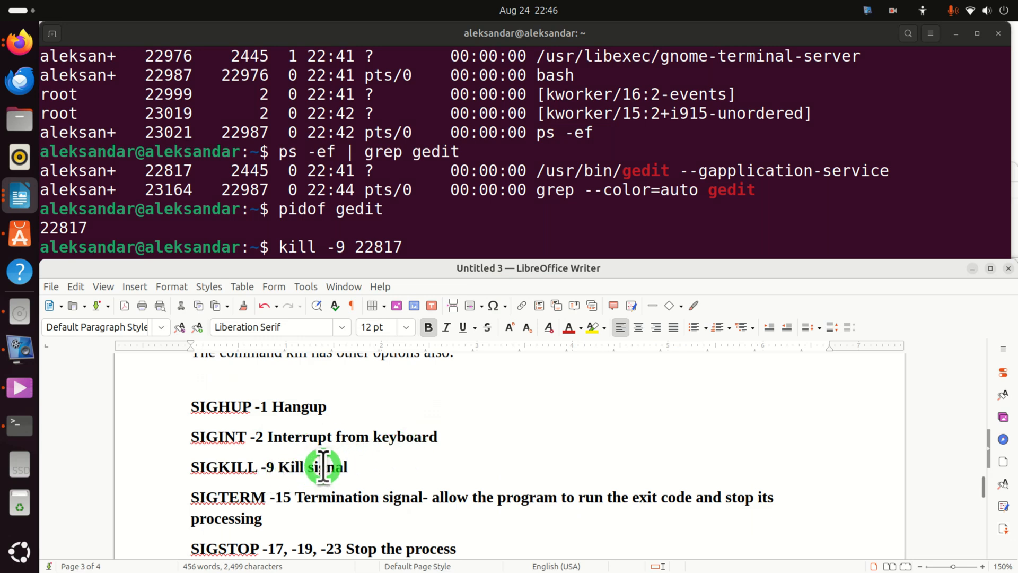
pyautogui.moveTo(311, 500)
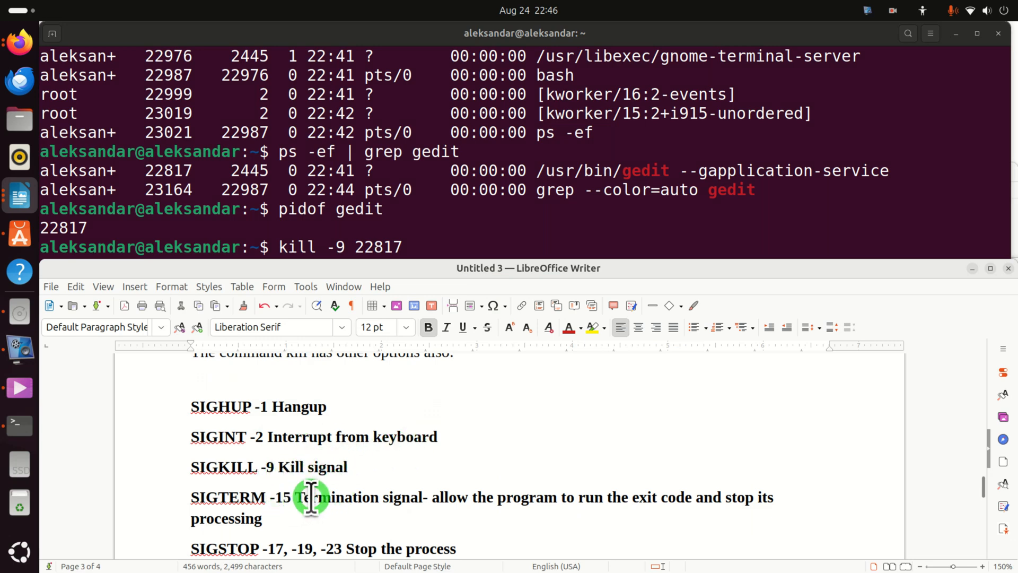
pyautogui.moveTo(367, 496)
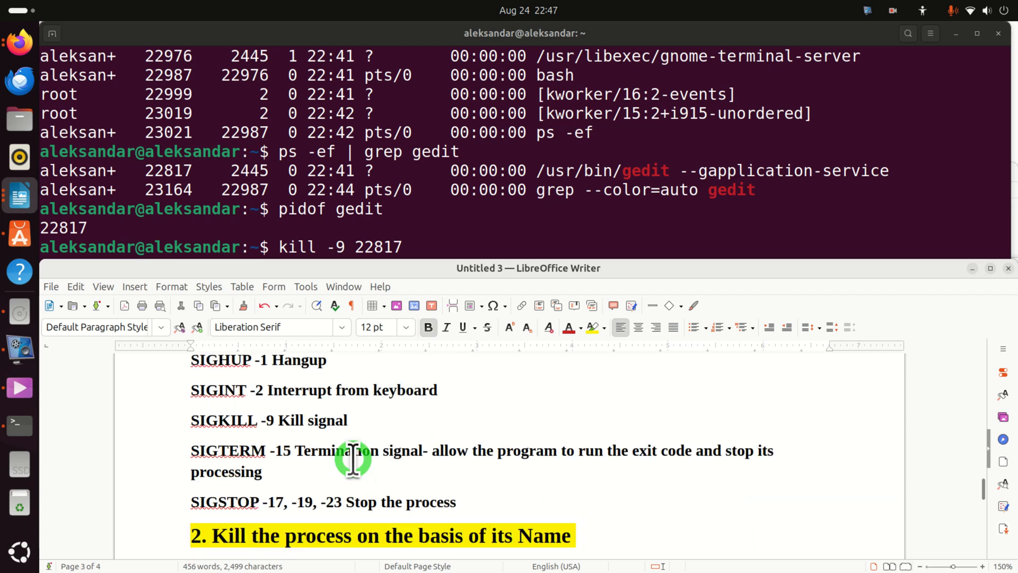
# Scroll the tutorial past the kill signals list to the kill-by-name section.
pyautogui.moveTo(353, 458); pyautogui.dragTo(454, 501)
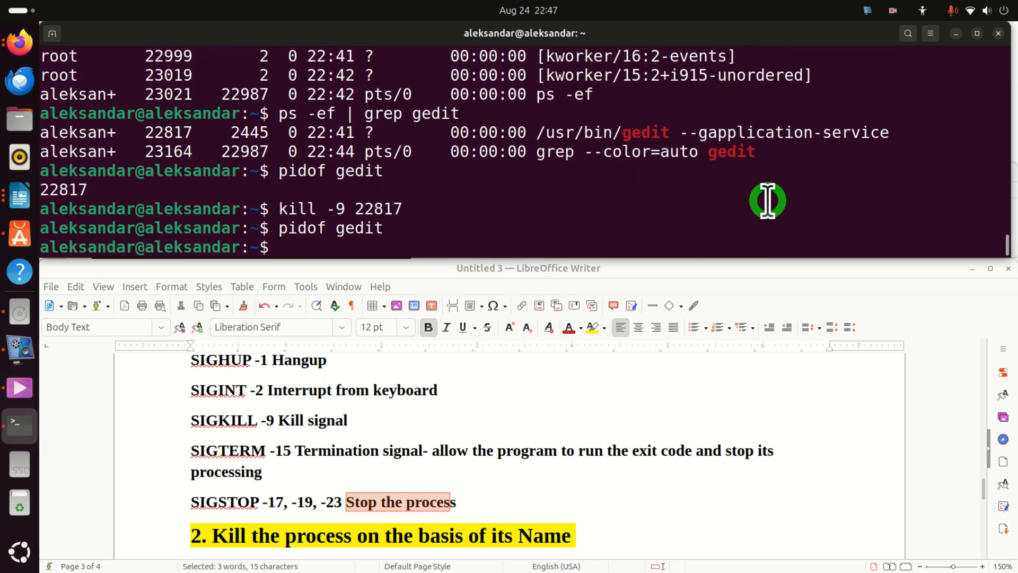
# Run pidof firefox after a misspelled 'firedfox' attempt, listing the Firefox PIDs.
pyautogui.write('pidof f')
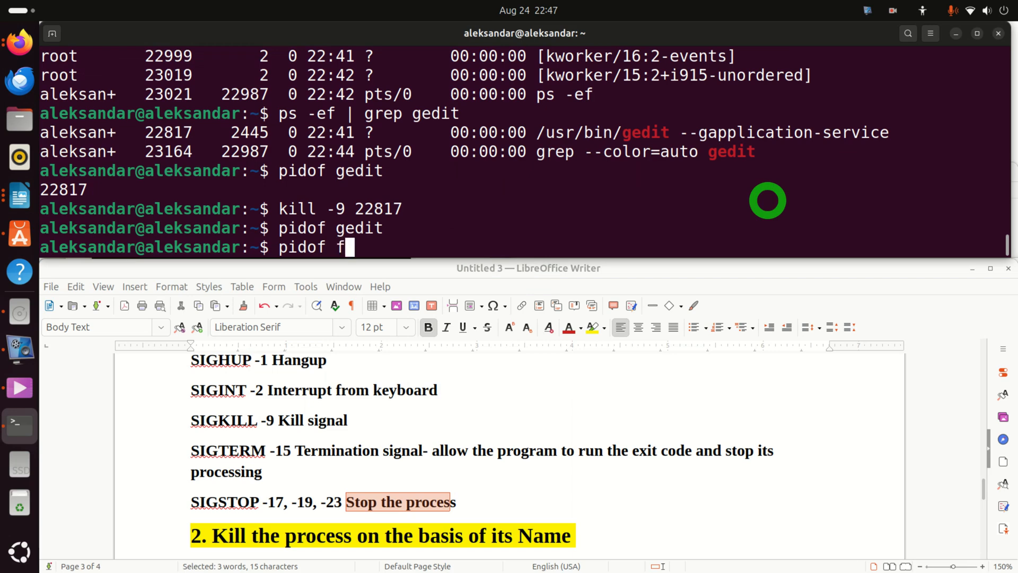
pyautogui.write('iredfox')
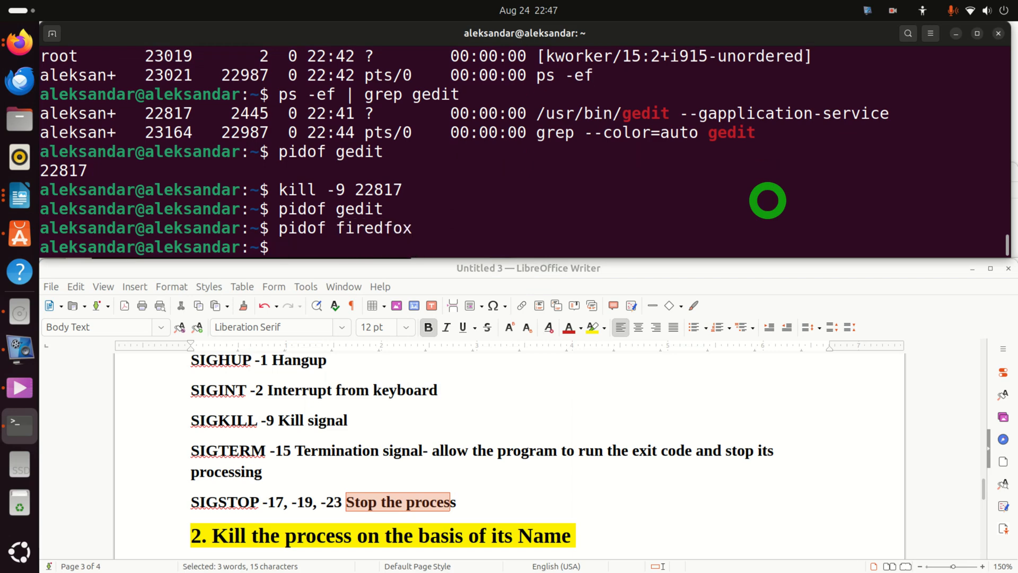
pyautogui.write('pidof fired')
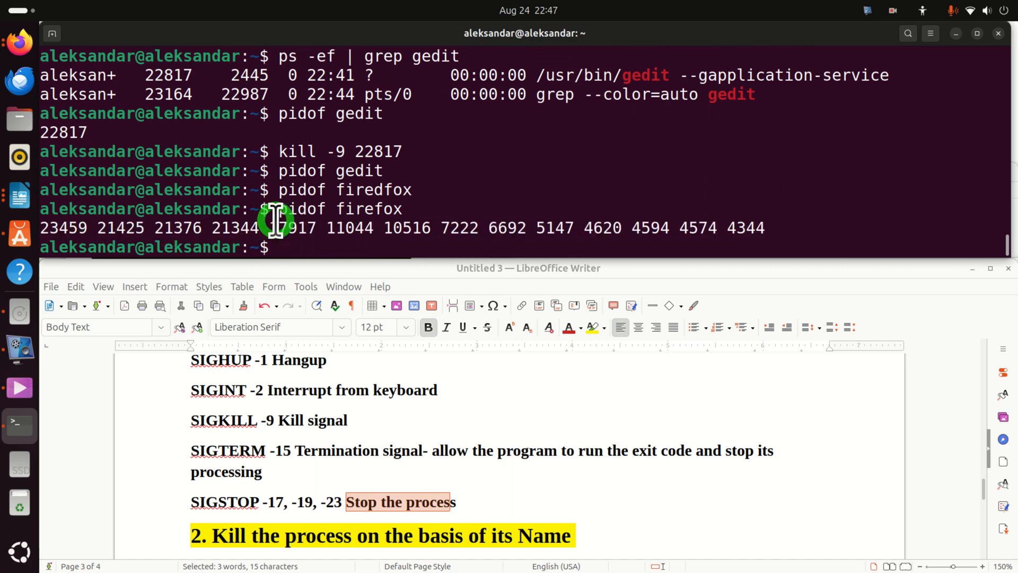
pyautogui.moveTo(295, 246)
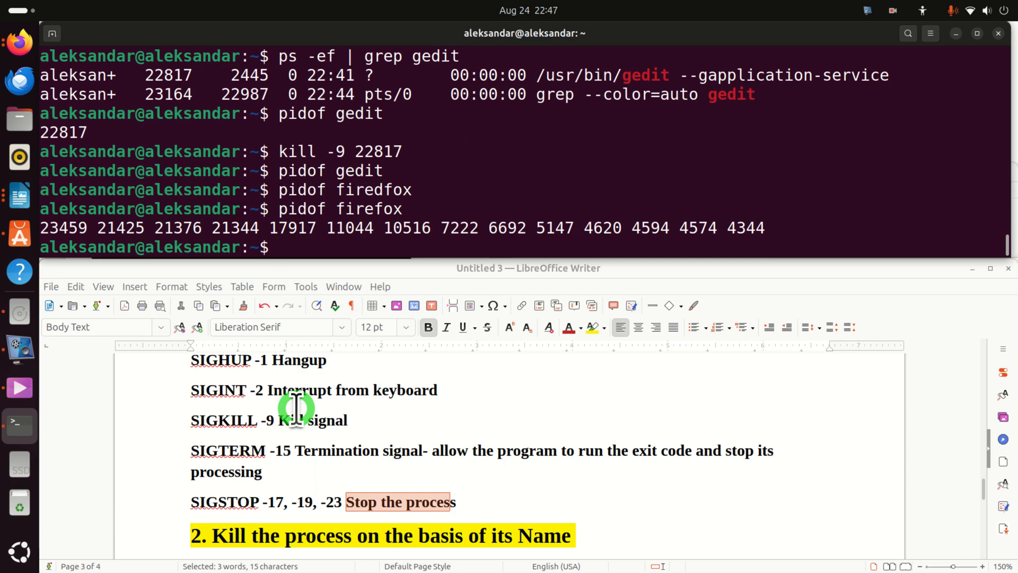
pyautogui.moveTo(328, 465)
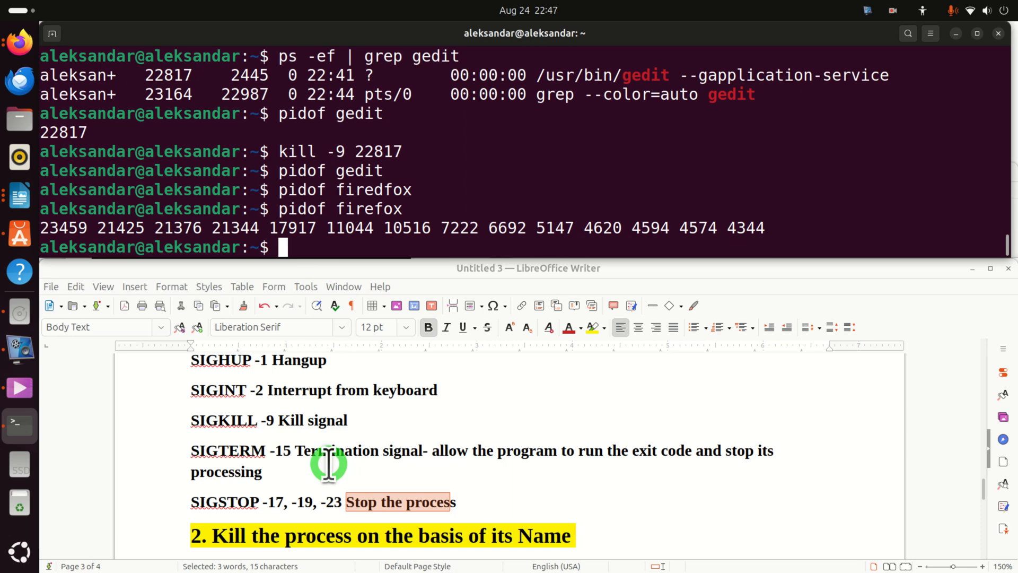
pyautogui.moveTo(365, 252)
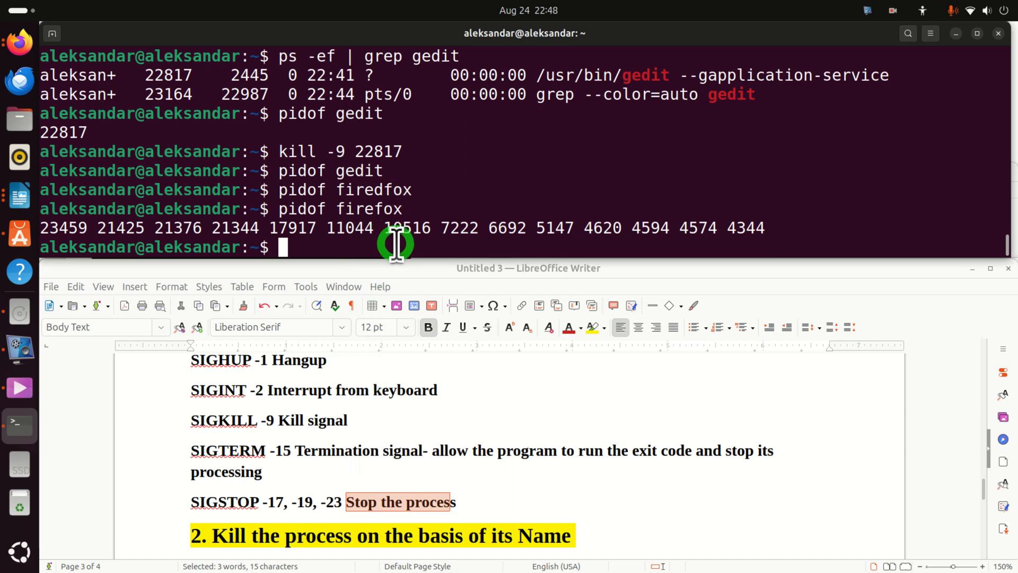
pyautogui.moveTo(403, 393)
pyautogui.write('ps -ef |')
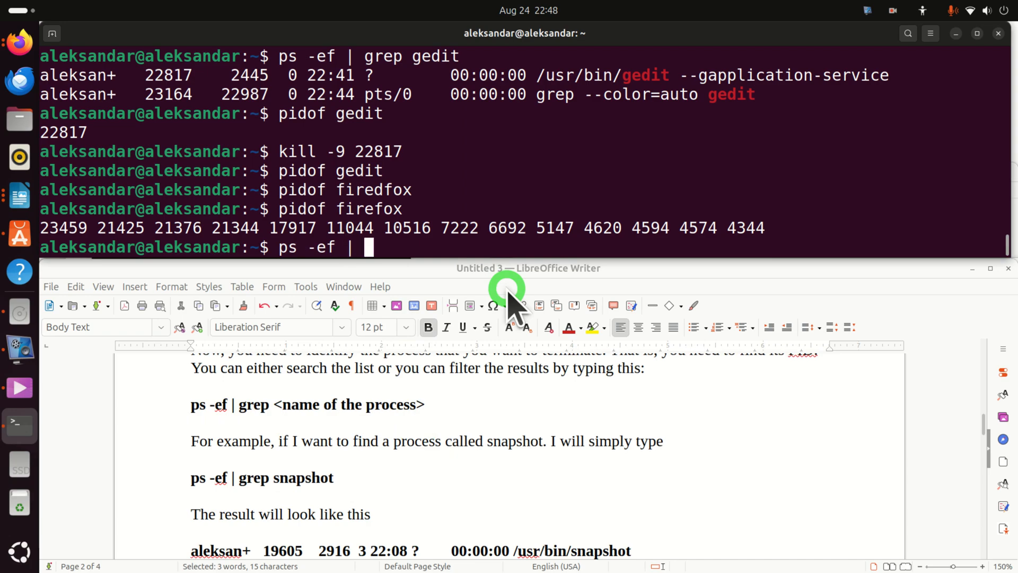
# Clear the terminal and run ps -ef | grep firefox to list Firefox processes.
pyautogui.write('firefox')
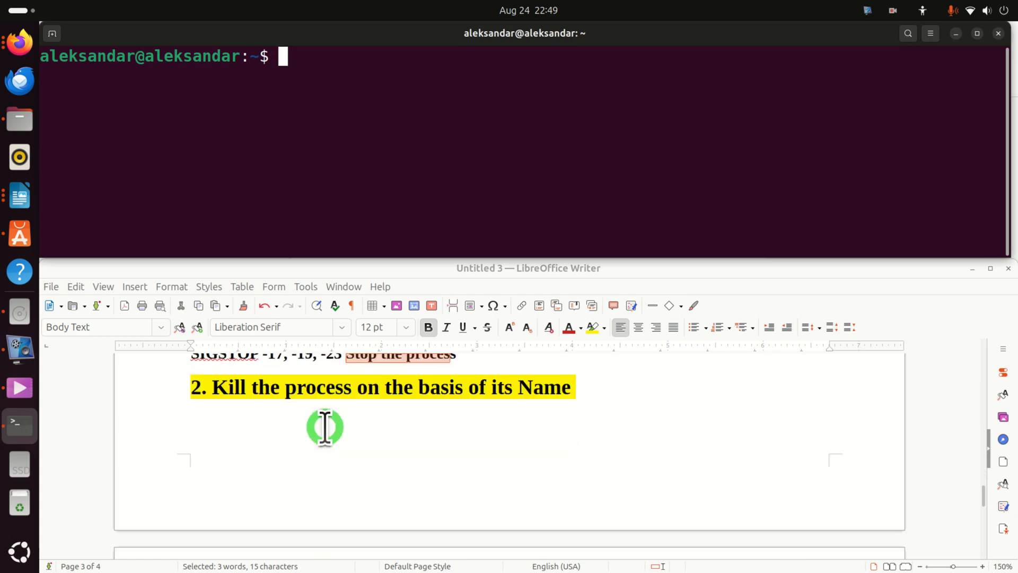
pyautogui.moveTo(311, 165)
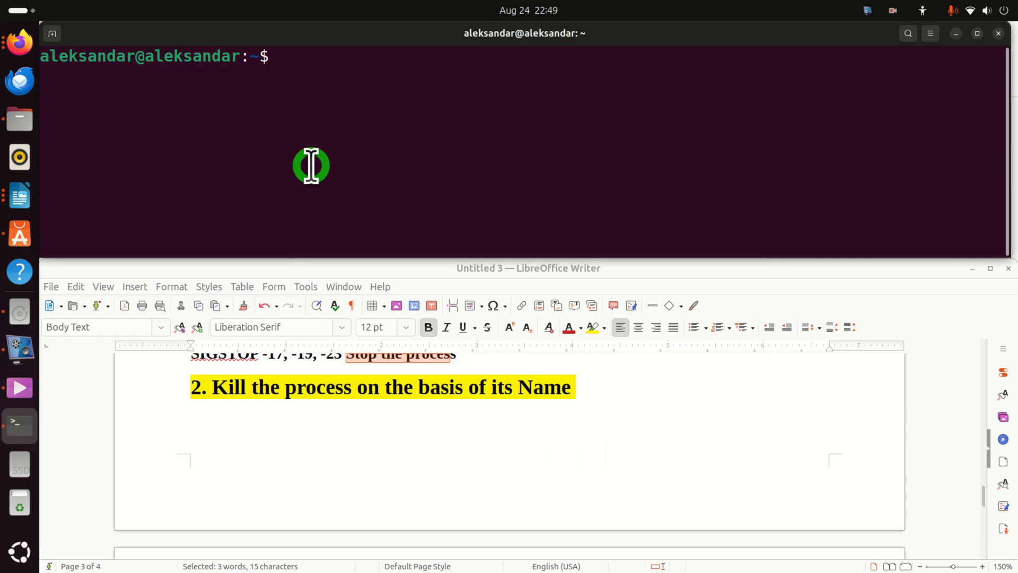
pyautogui.write('ps -ef | firefox')
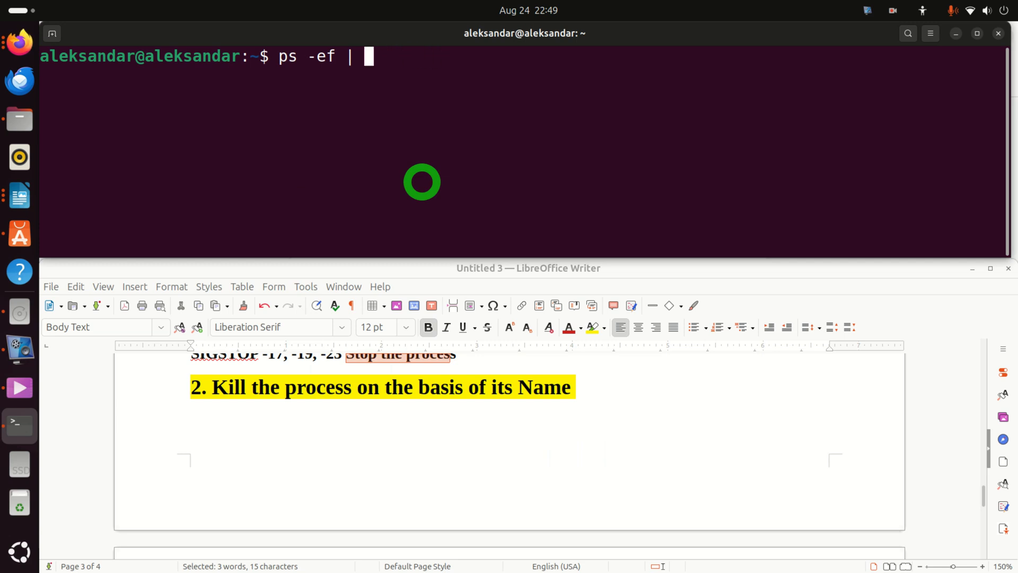
pyautogui.write('grp')
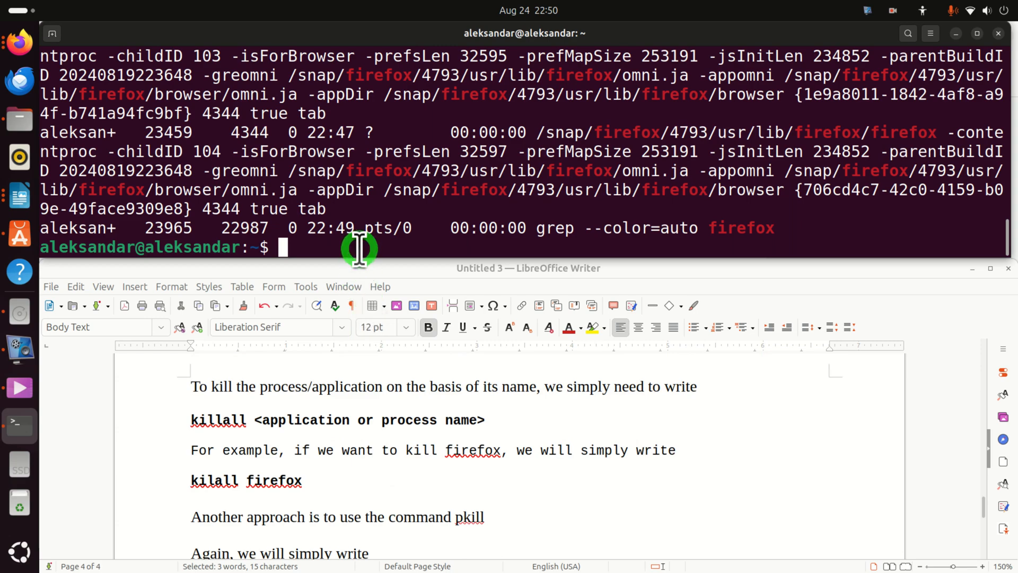
# Enter killall firefox at the prompt without running it, then bring Firefox forward.
pyautogui.write('killall')
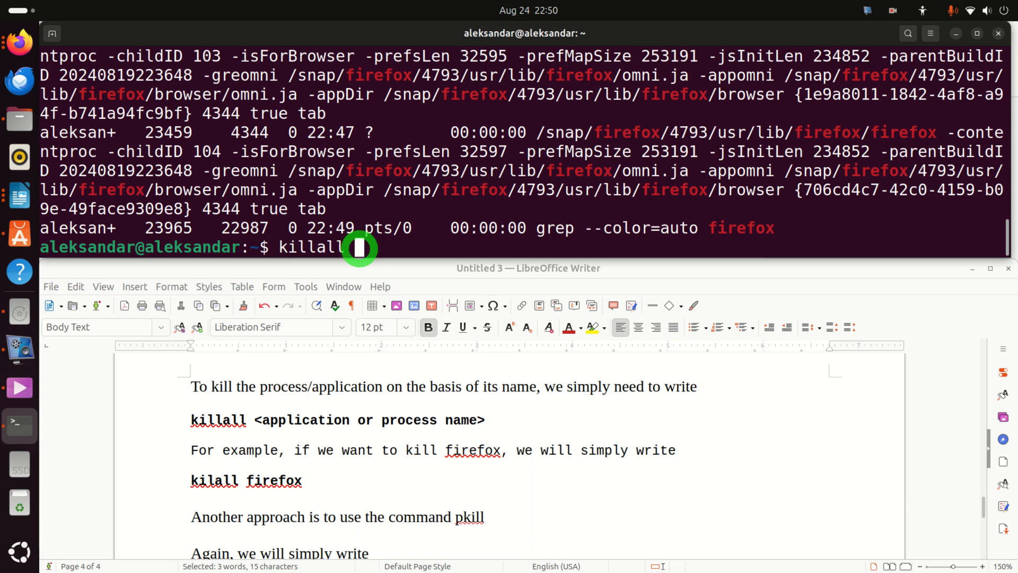
pyautogui.write('fire')
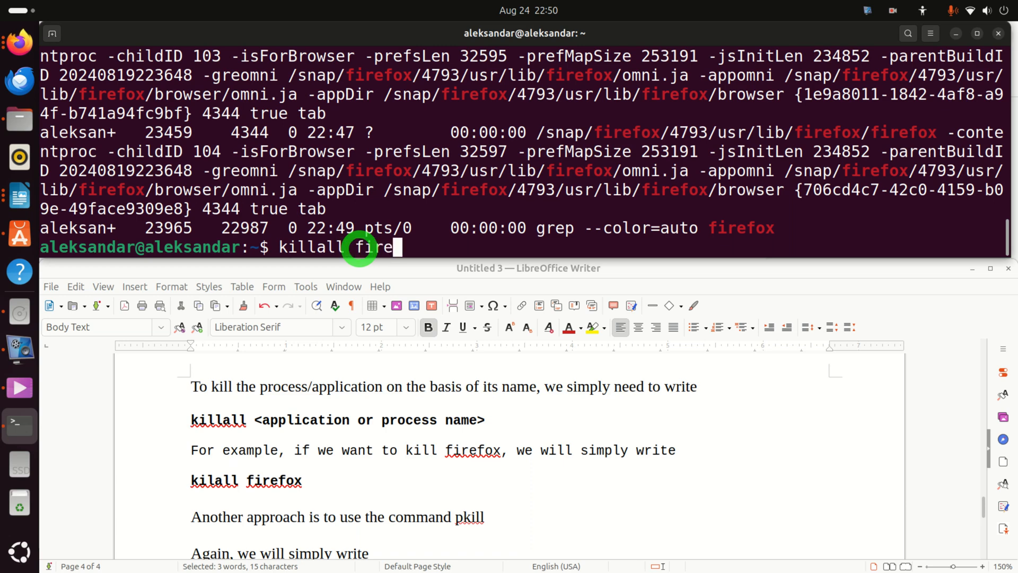
pyautogui.write('fox')
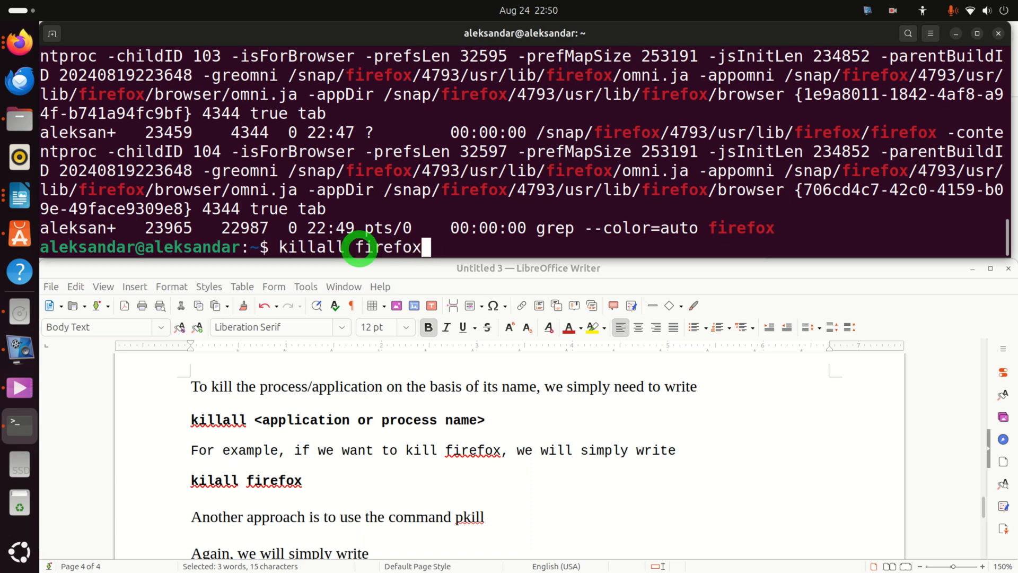
pyautogui.click(19, 42)
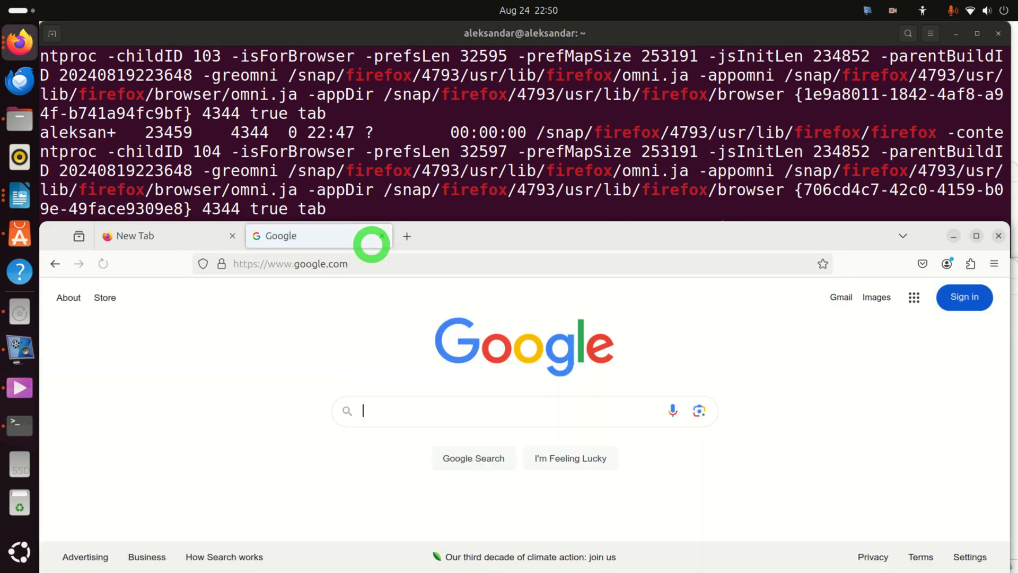
# Google 'who is albert einstein' and open the NobelPrize.org Albert Einstein – Biographical result.
pyautogui.write('who is albert')
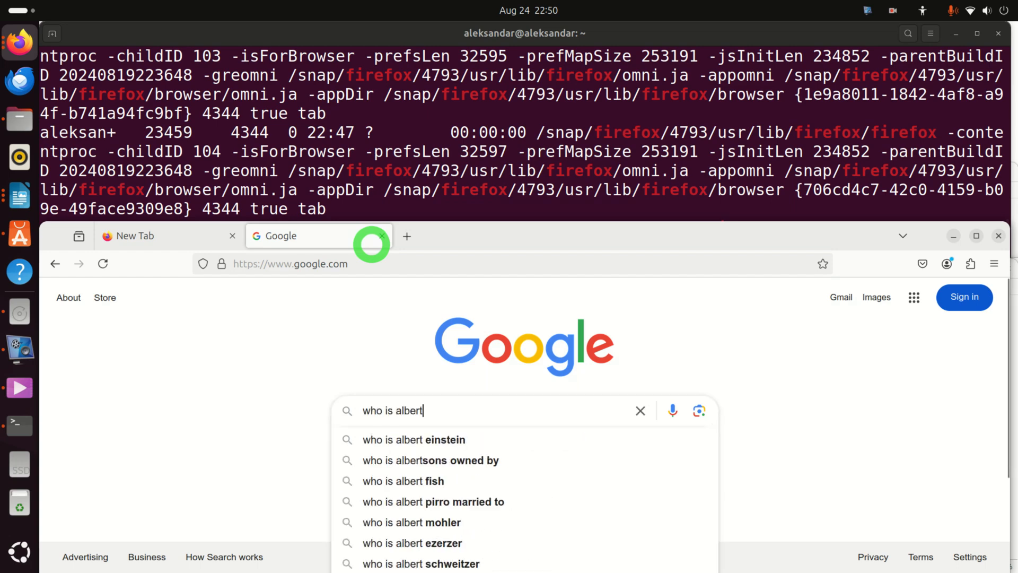
pyautogui.click(413, 439)
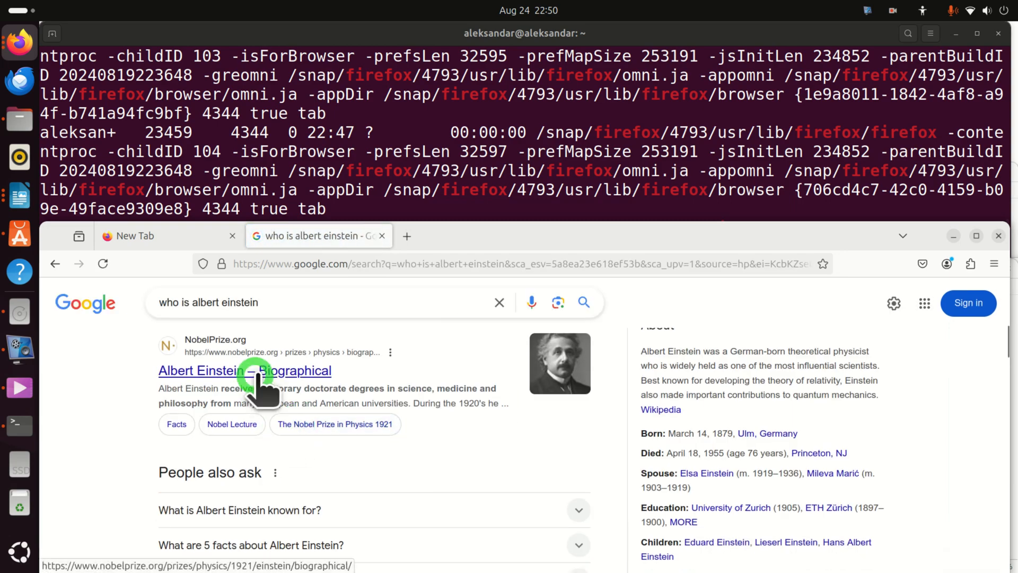
pyautogui.click(244, 370)
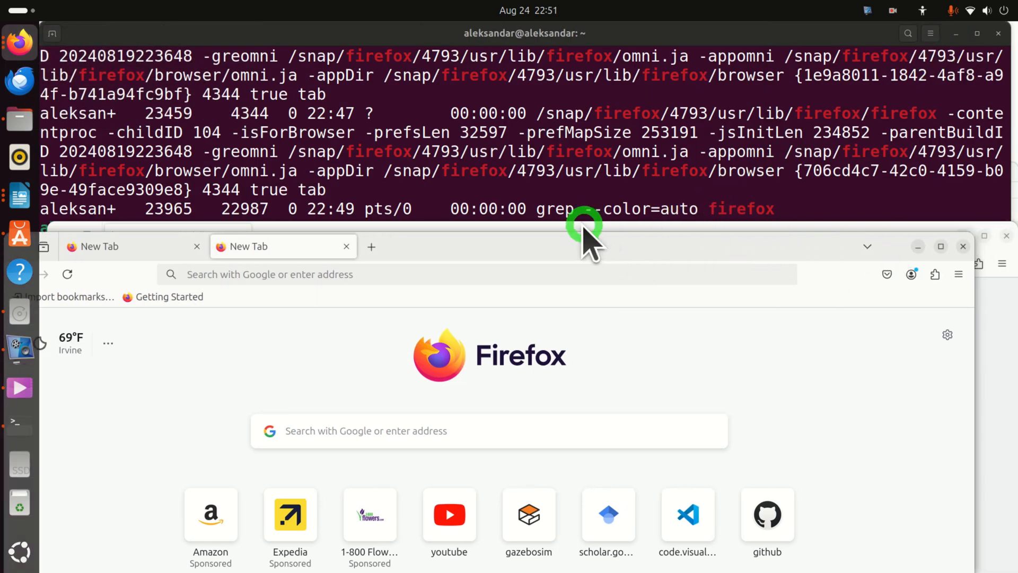
# Run killall firefox twice so the Firefox window disappears.
pyautogui.write('killall firefox')
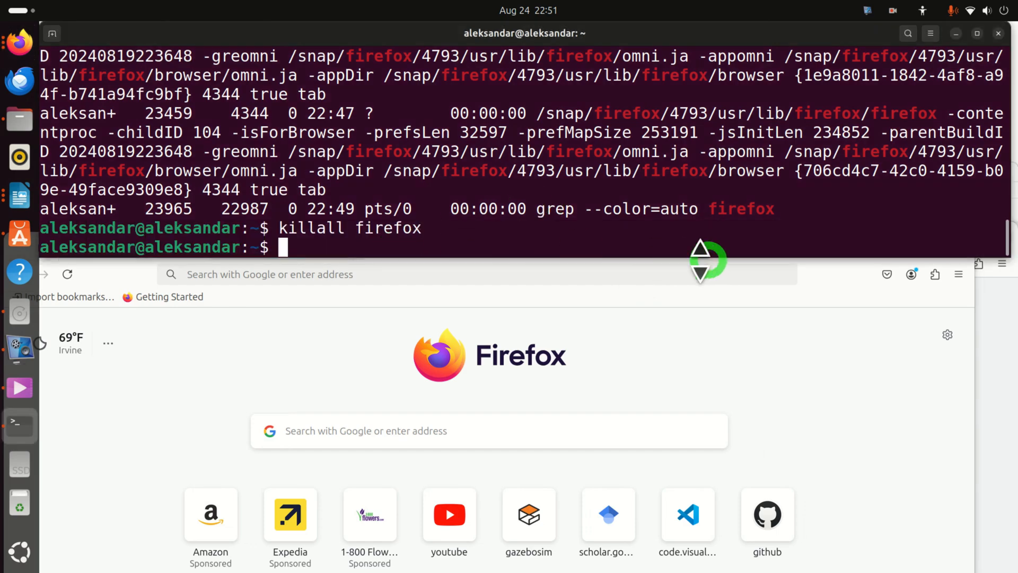
pyautogui.write('killall firefox')
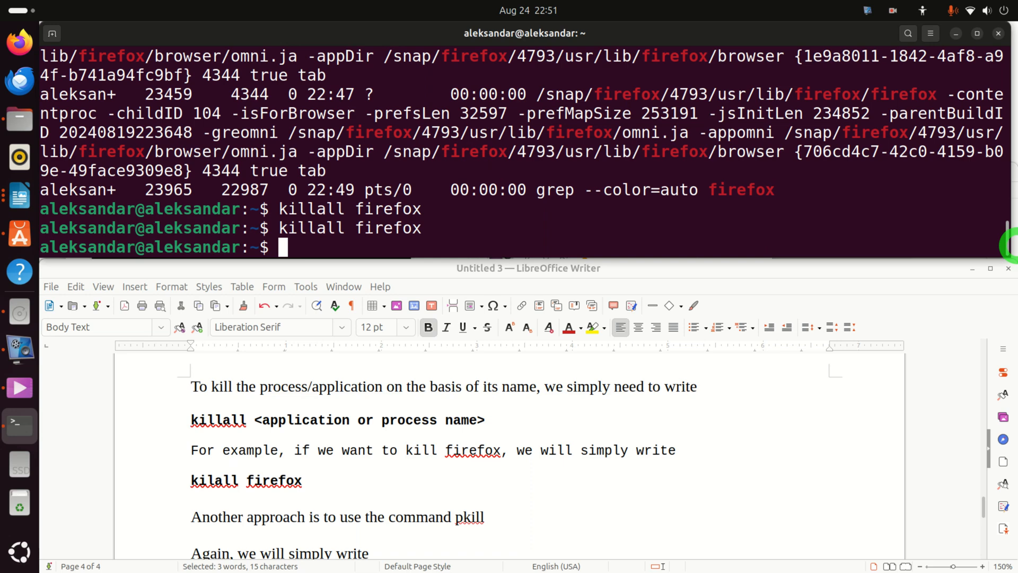
# List the nine Firefox PIDs with pidof firefox, then kill the browser with killall firefox.
pyautogui.write('pidof')
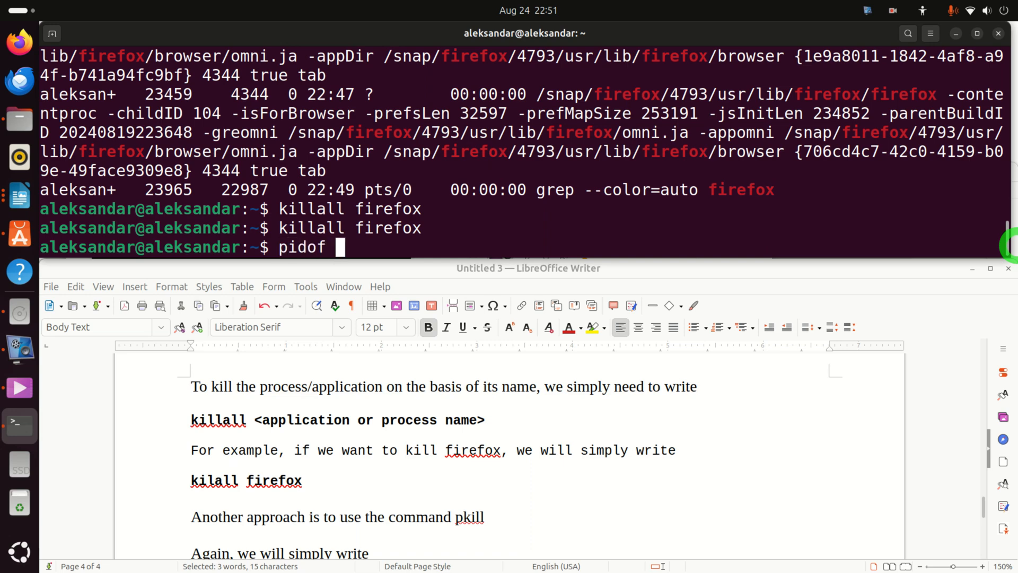
pyautogui.write('firefox')
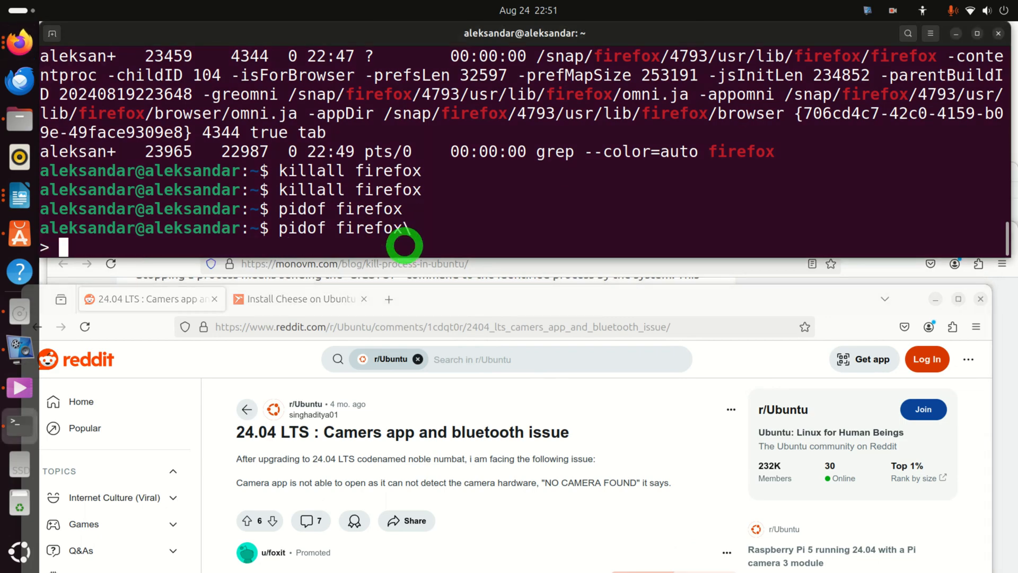
pyautogui.press('Return')
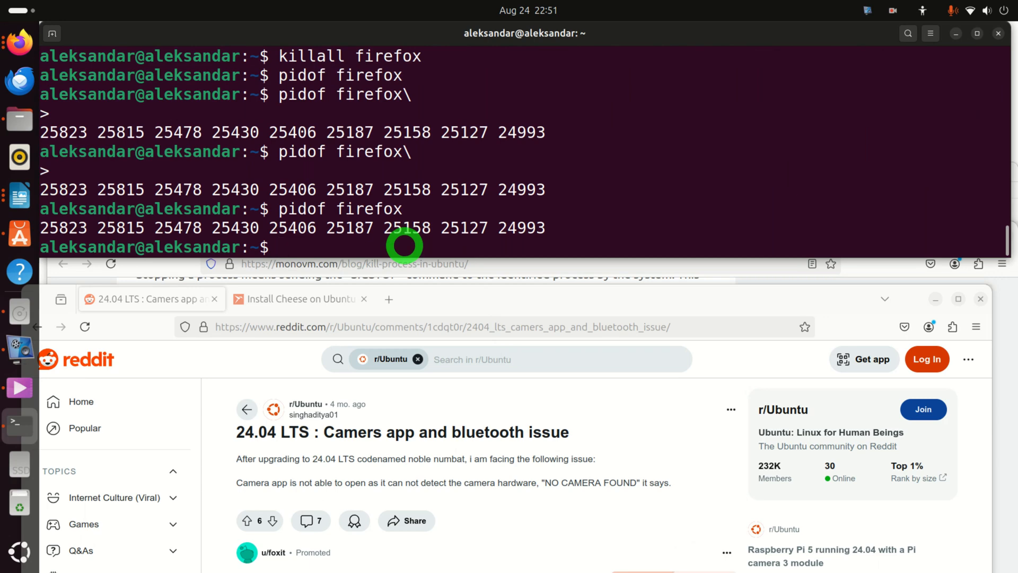
pyautogui.write('pidof firefox')
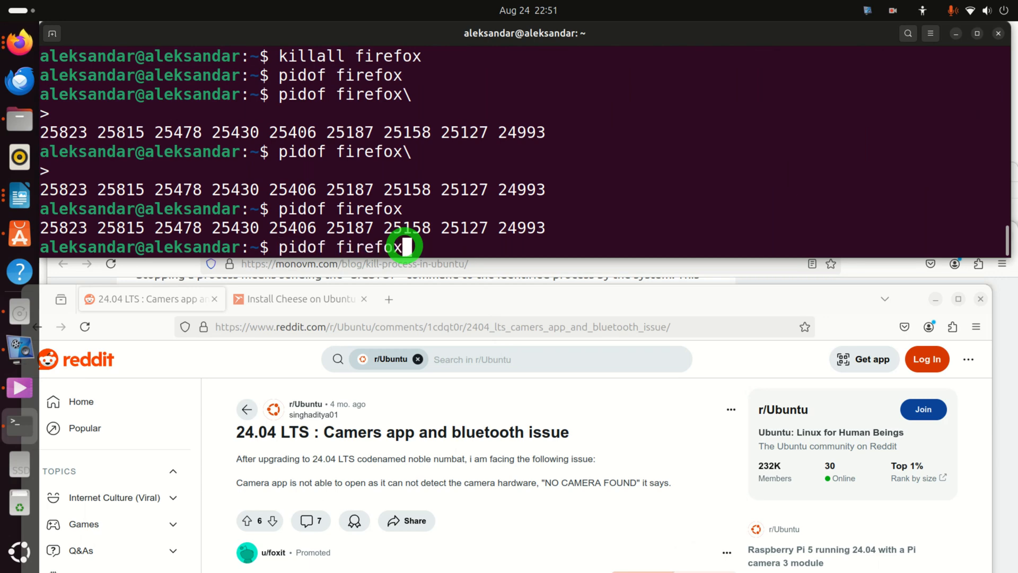
pyautogui.write('killall firefox')
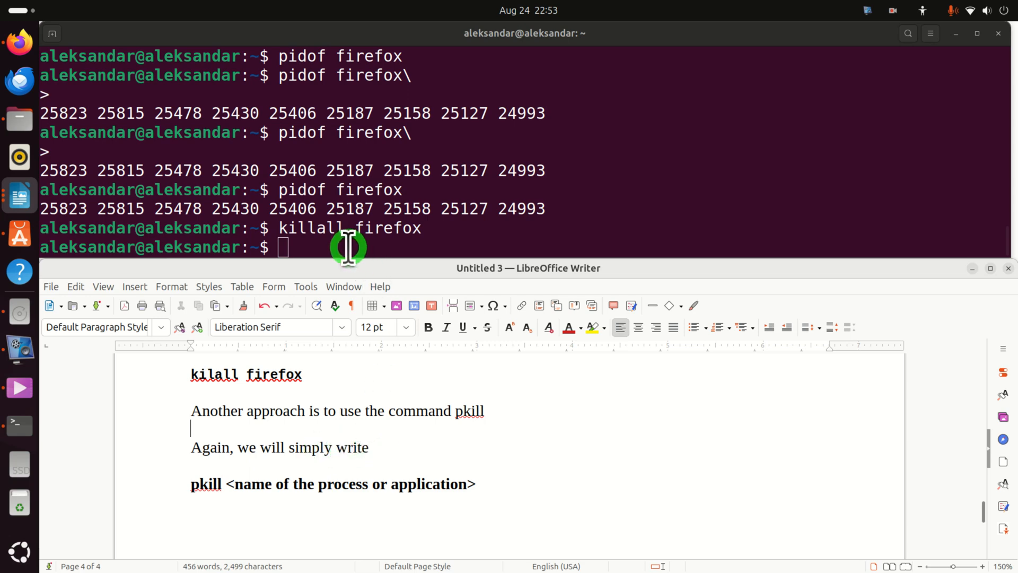
# Run pkill without arguments to get 'no matching criteria', then launch a blank gedit document.
pyautogui.write('p')
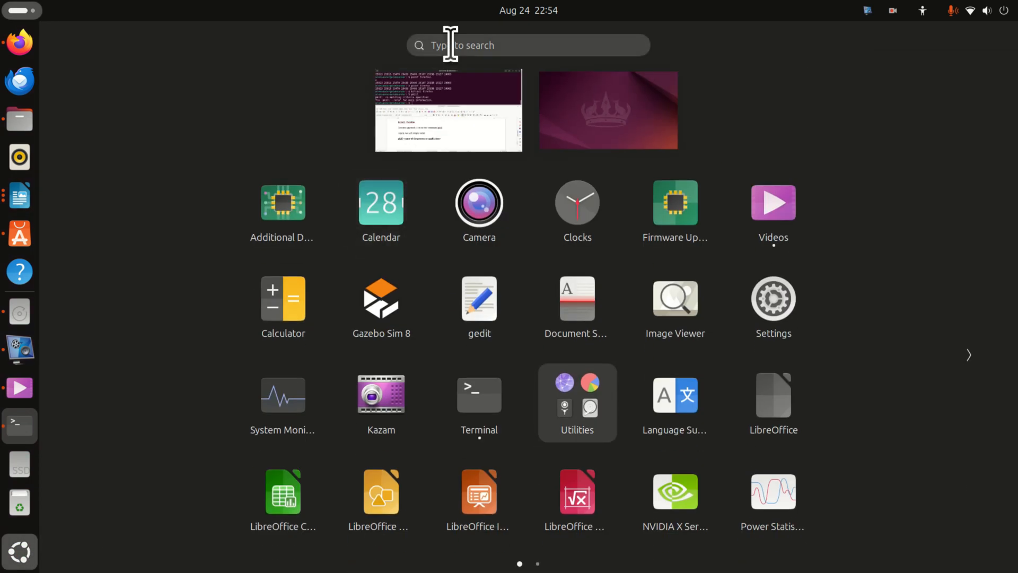
pyautogui.write('gedit')
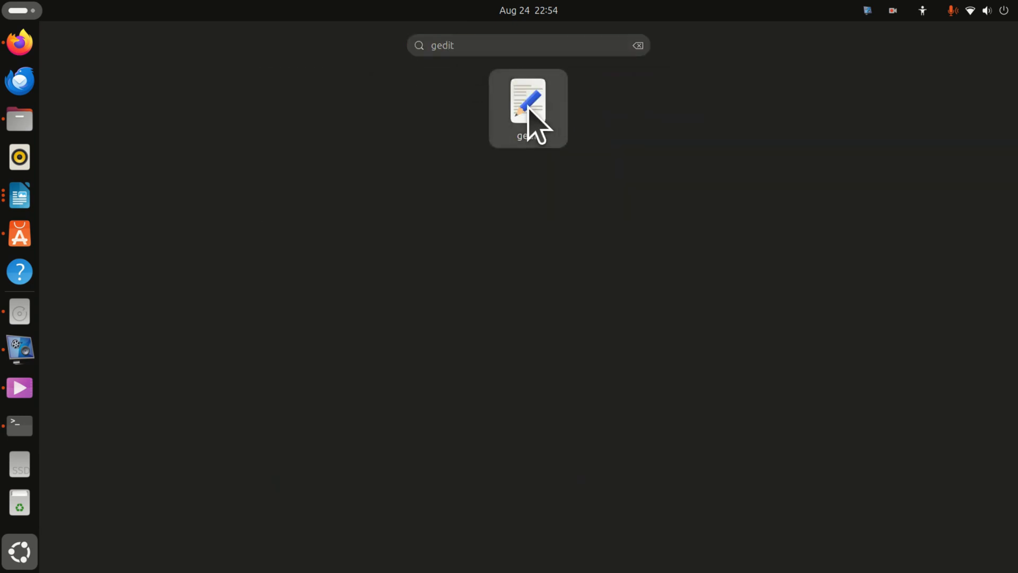
pyautogui.click(527, 104)
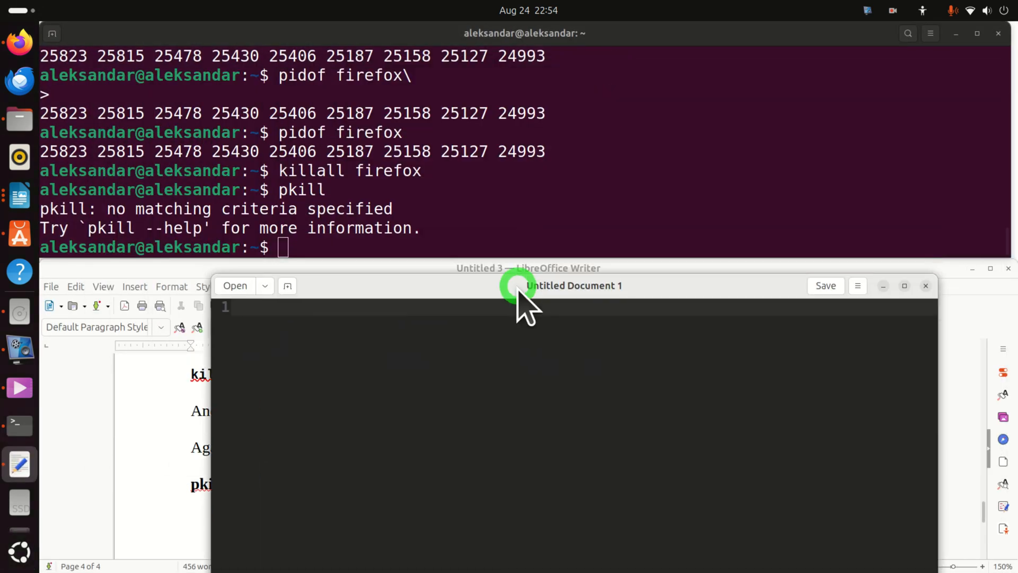
# Close gedit with pkill gedit, then run ps -ef | grep video, matching only grep.
pyautogui.write('pi')
pyautogui.click(523, 247)
pyautogui.write('pkill gedit')
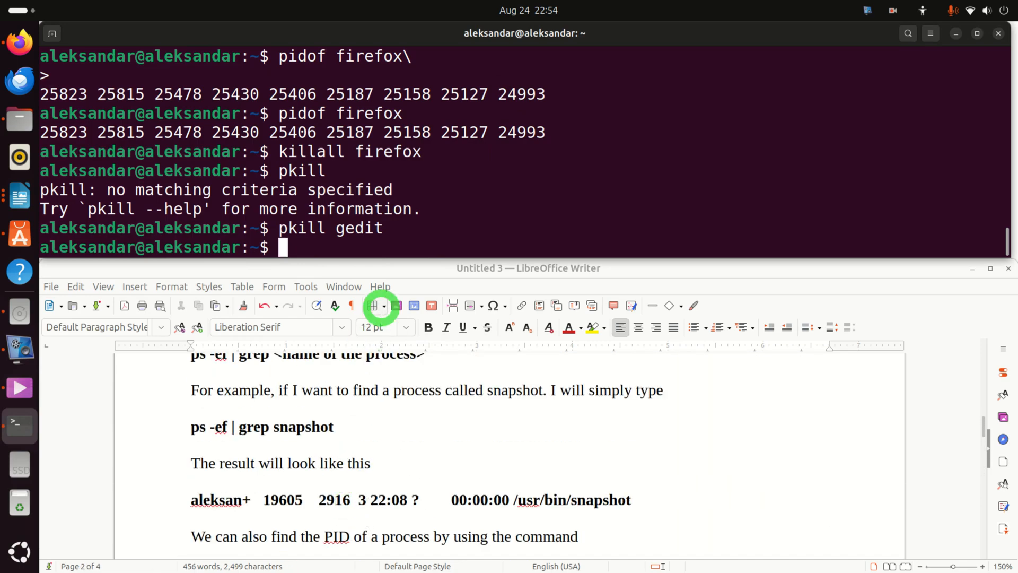
pyautogui.write('p')
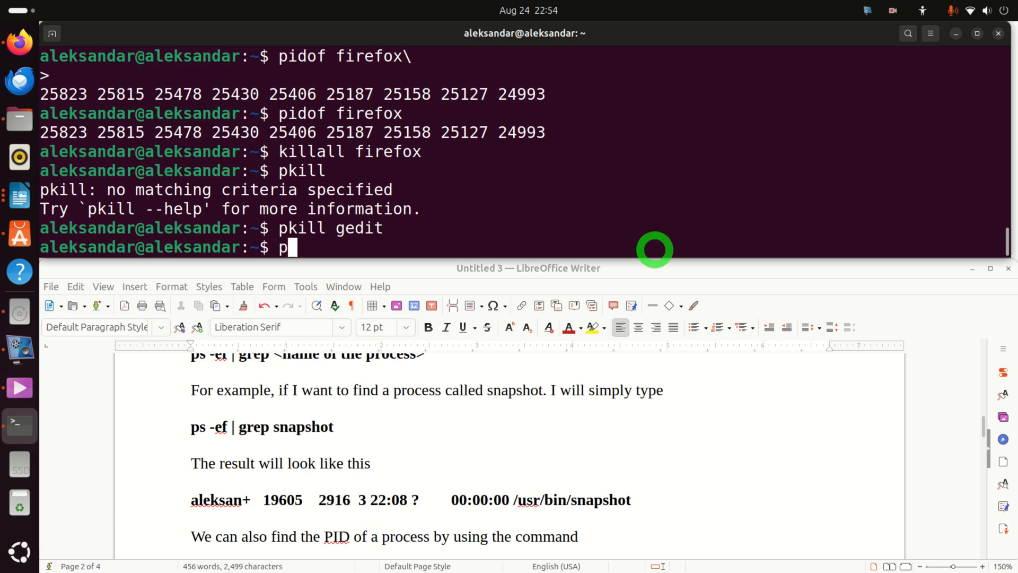
pyautogui.write('s -ef')
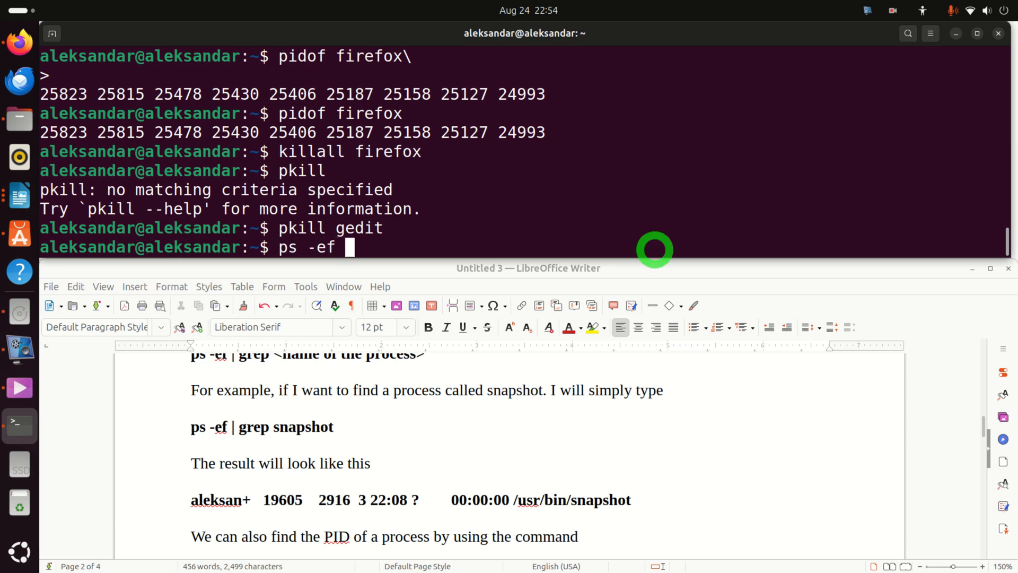
pyautogui.write('| grep video')
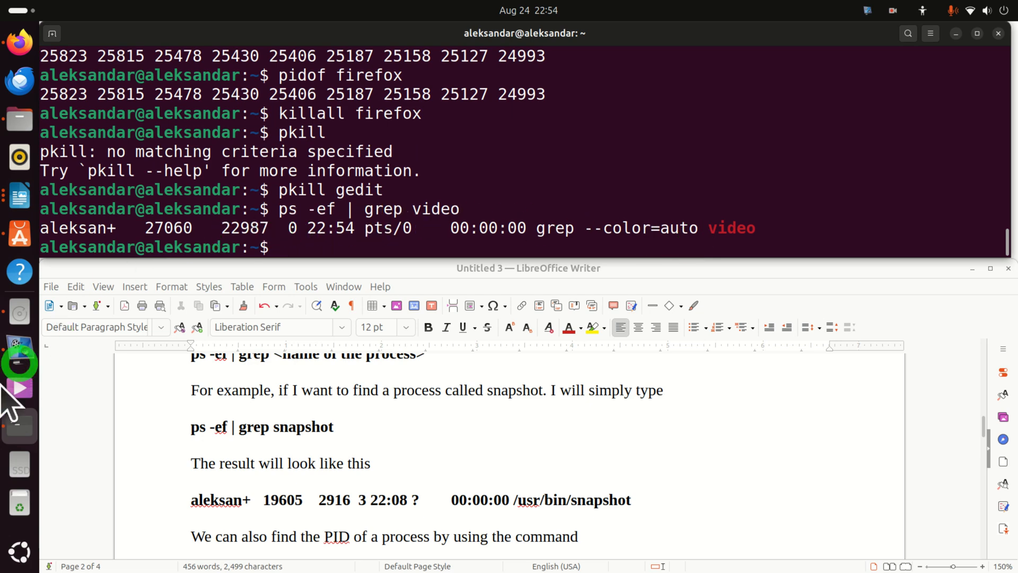
# Launch Videos from the dock, close its window, then relaunch it from Show Apps.
pyautogui.click(20, 388)
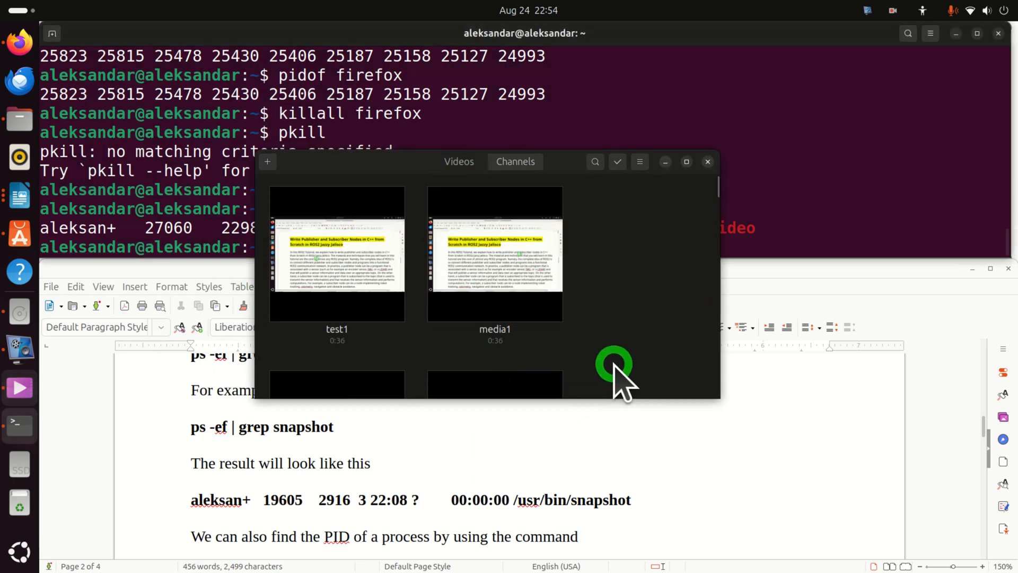
pyautogui.moveTo(707, 162)
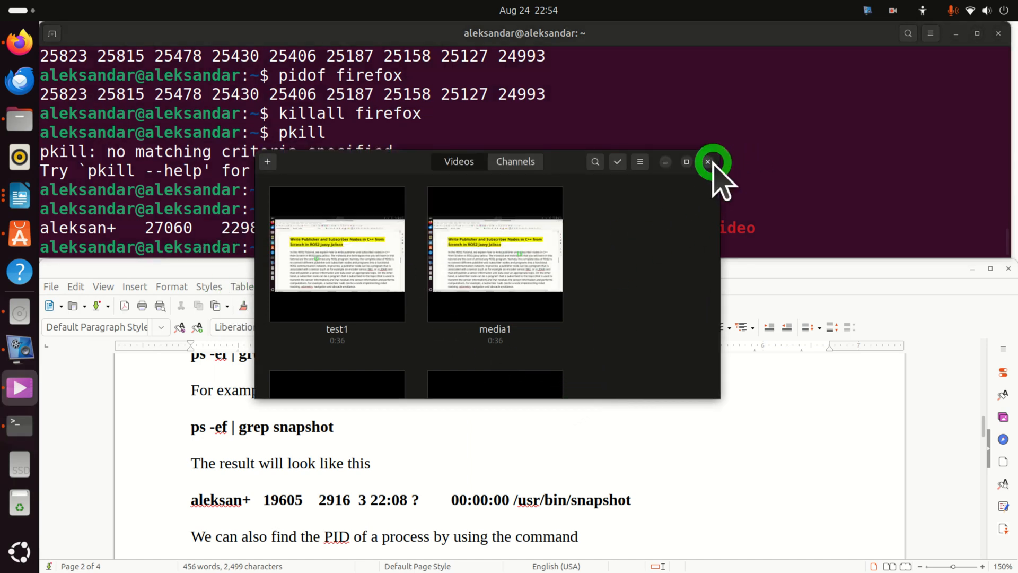
pyautogui.click(707, 161)
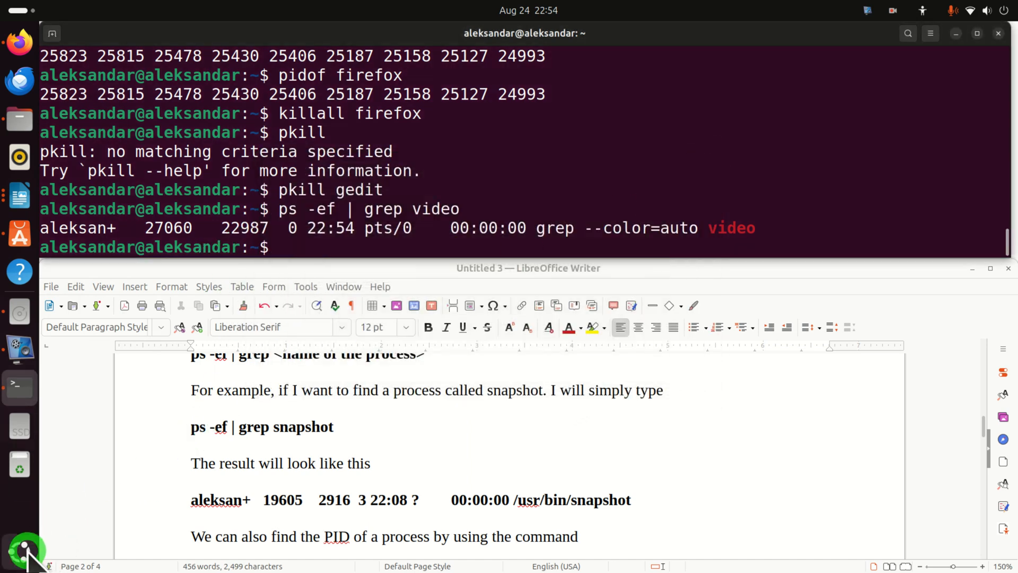
pyautogui.click(19, 551)
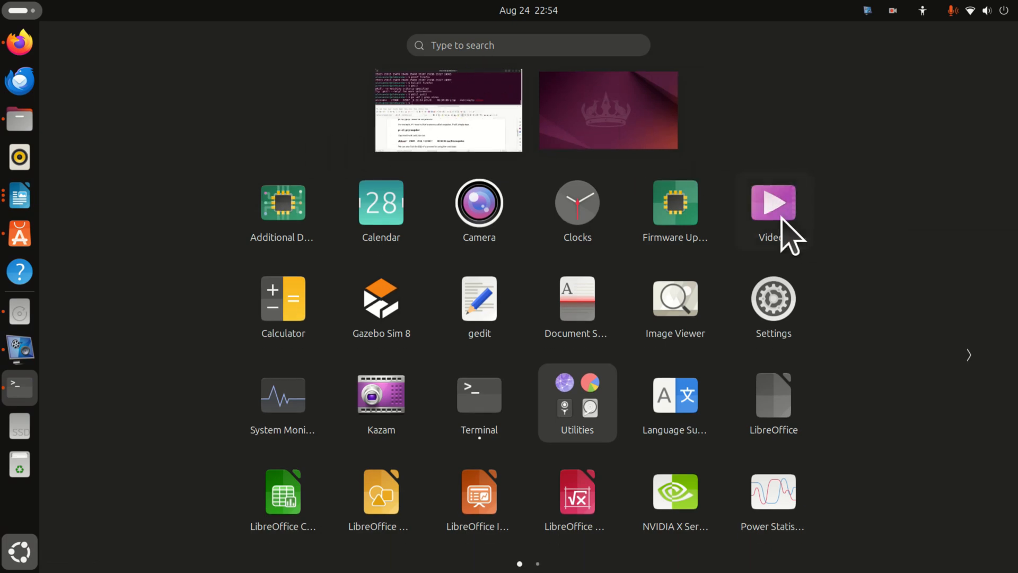
pyautogui.click(772, 202)
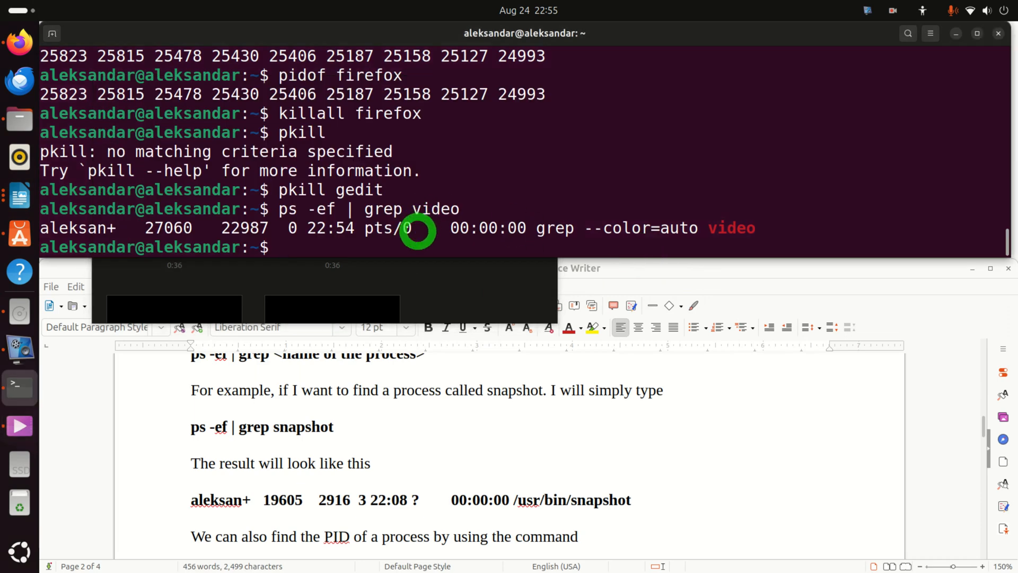
# Run ps -ef | grep video and ps -ef, finding the player as /usr/bin/totem.
pyautogui.write('ps -ef | grep vide')
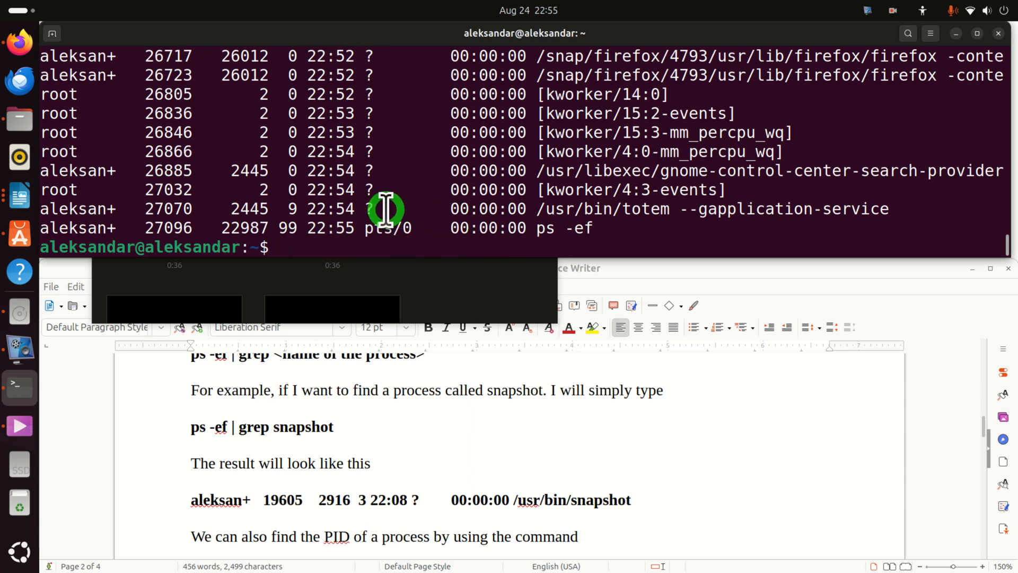
pyautogui.moveTo(357, 229)
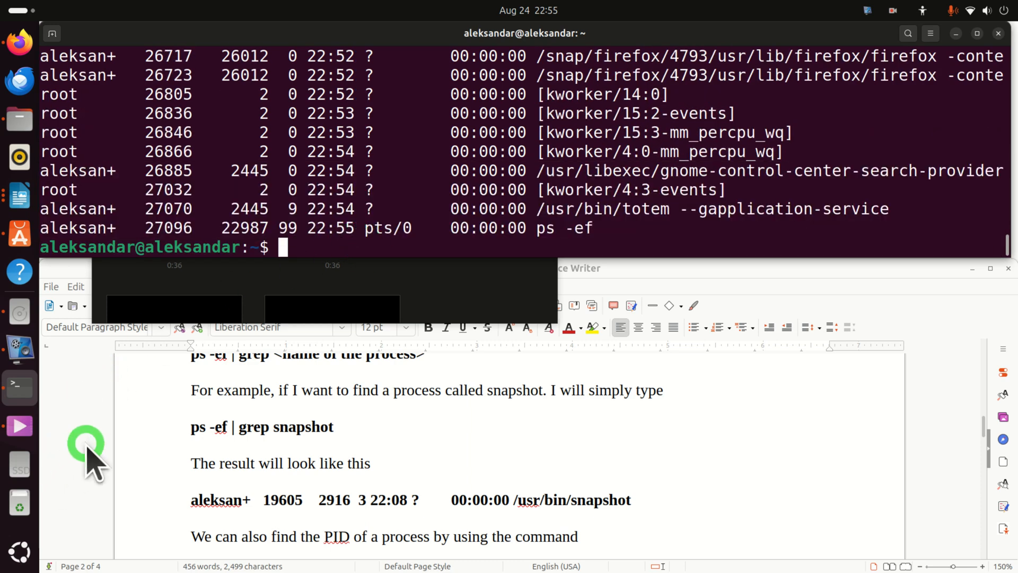
# Reopen Firefox, Google 'albert einstein died' in a new tab, then return to the terminal.
pyautogui.click(20, 43)
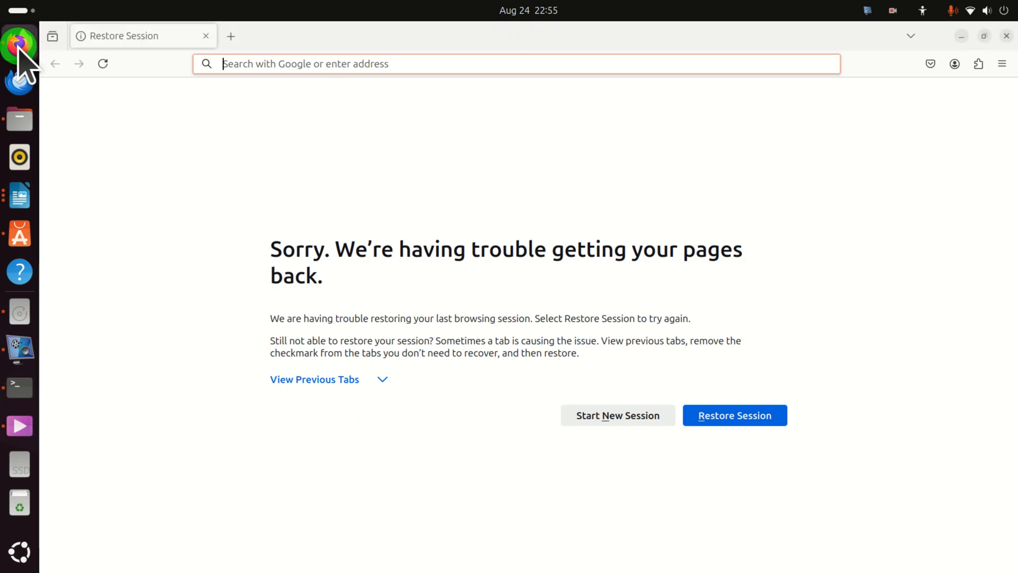
pyautogui.click(230, 35)
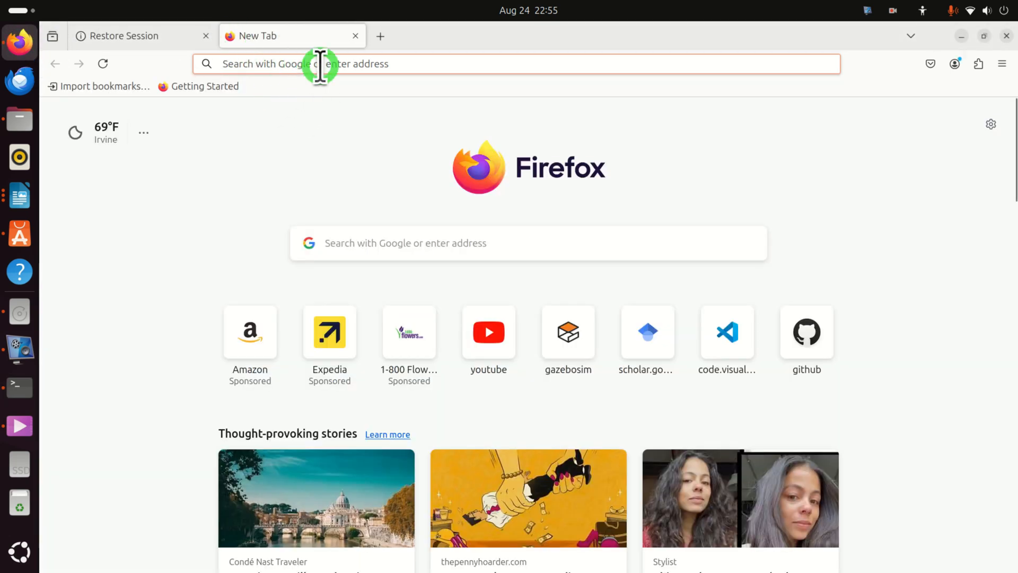
pyautogui.write('www.google.com/')
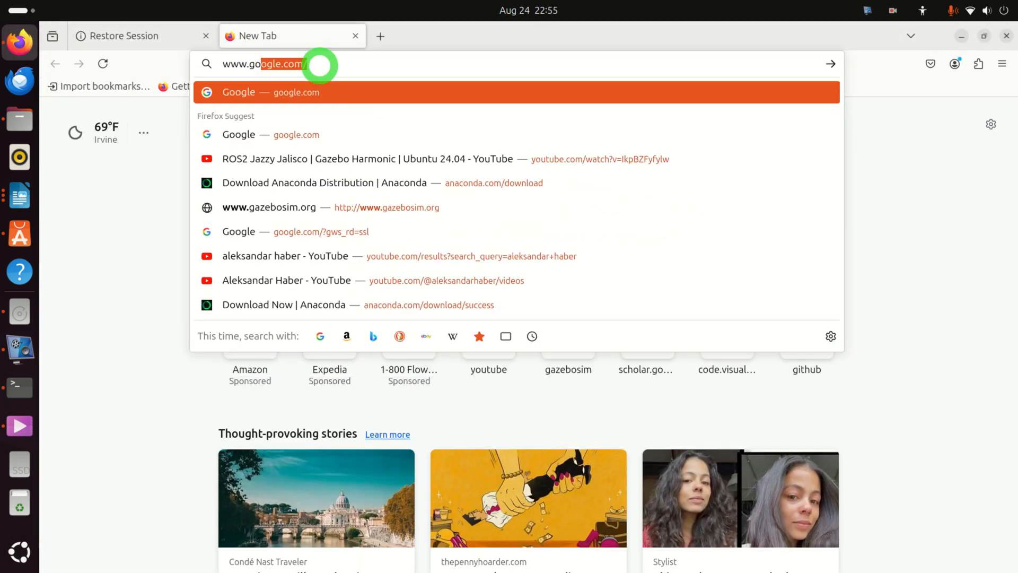
pyautogui.write('a')
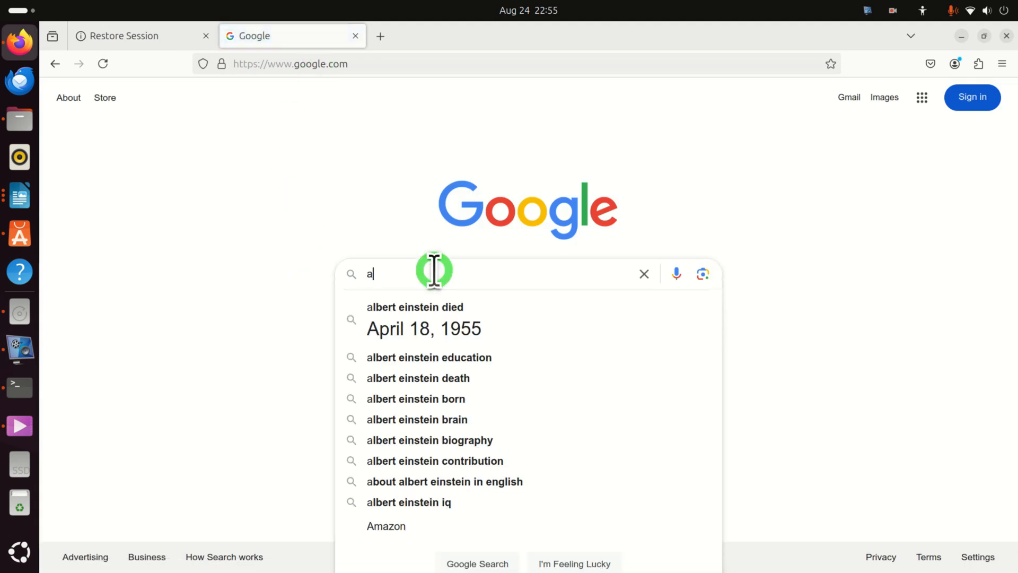
pyautogui.click(414, 307)
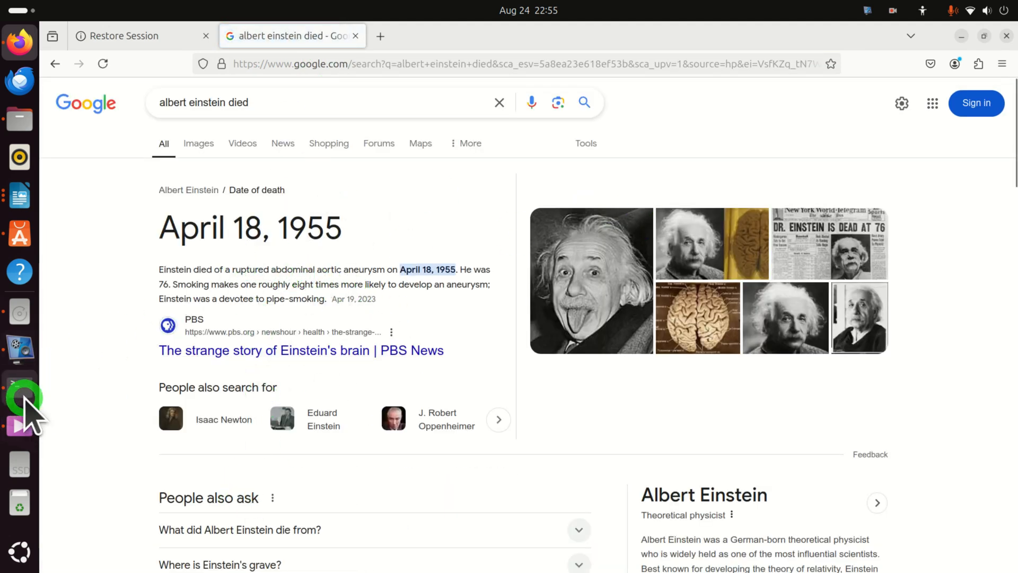
pyautogui.click(20, 387)
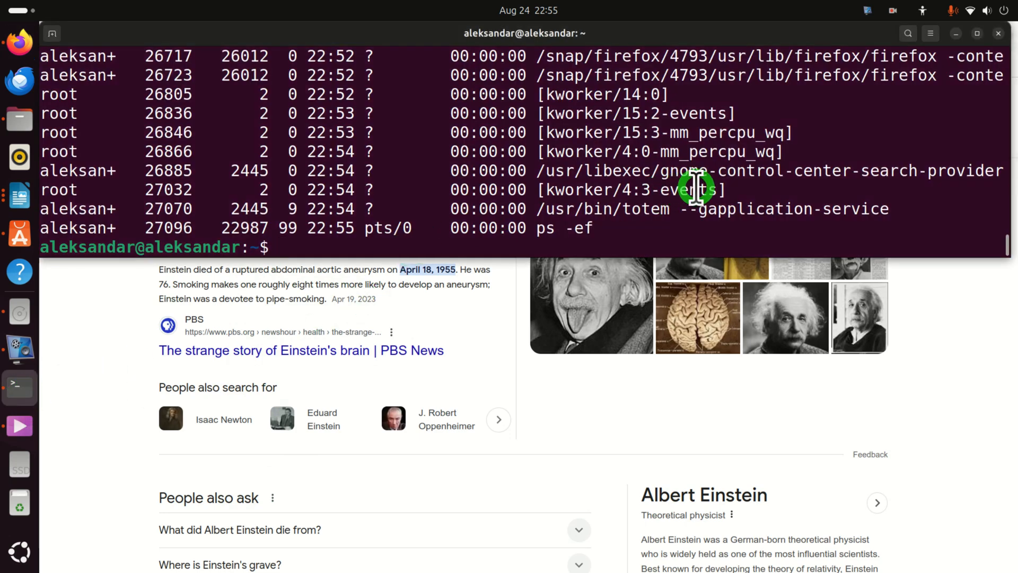
# Close the browser with pkill firefox and return to the LibreOffice Writer tutorial.
pyautogui.write('pkill')
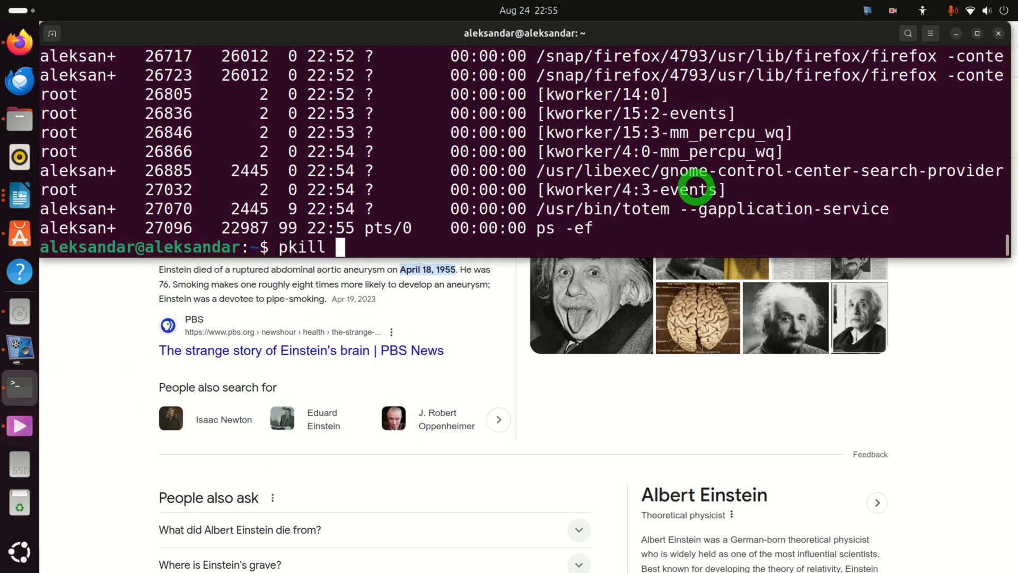
pyautogui.write('firefox')
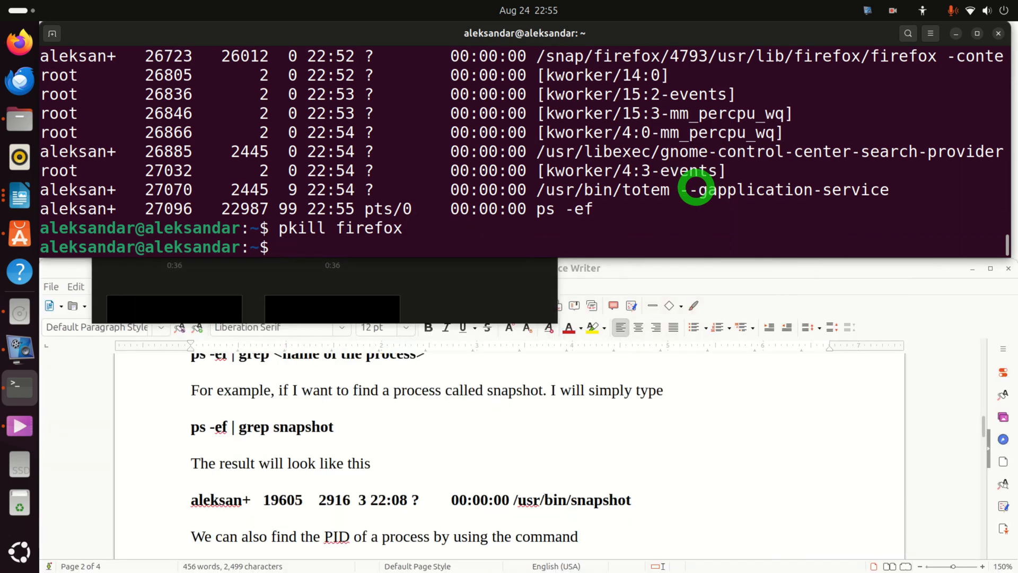
pyautogui.moveTo(570, 383)
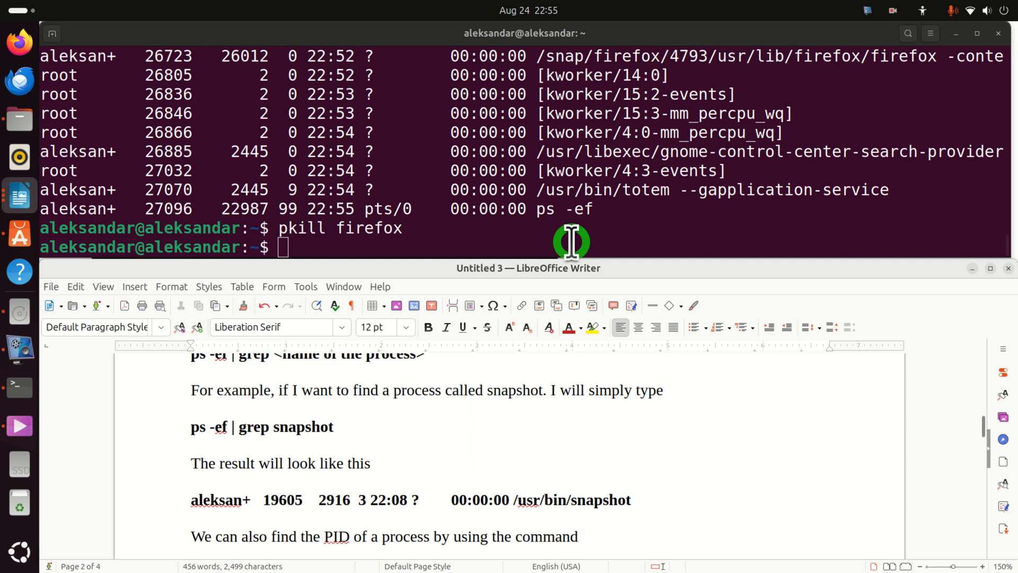
pyautogui.click(570, 390)
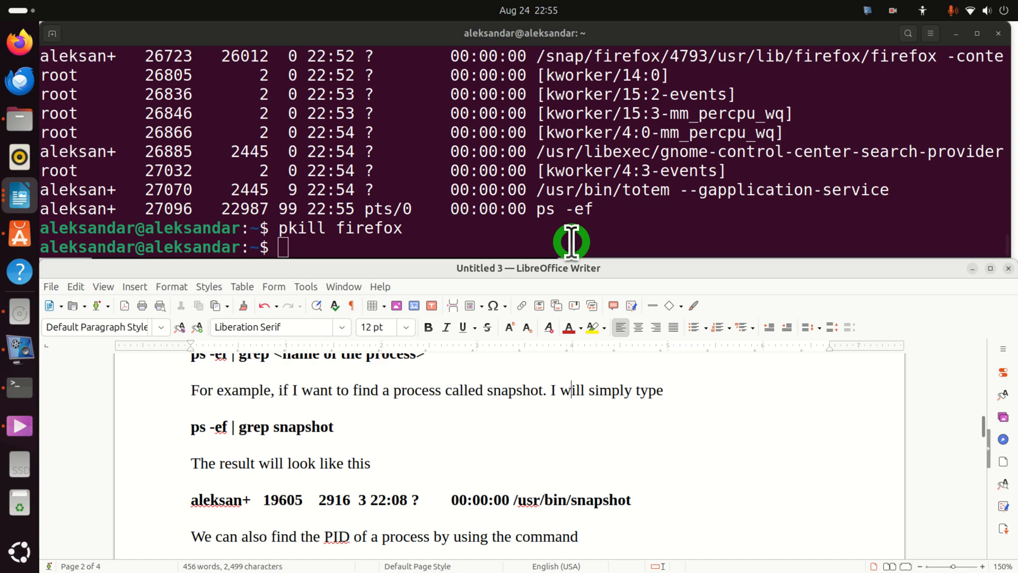